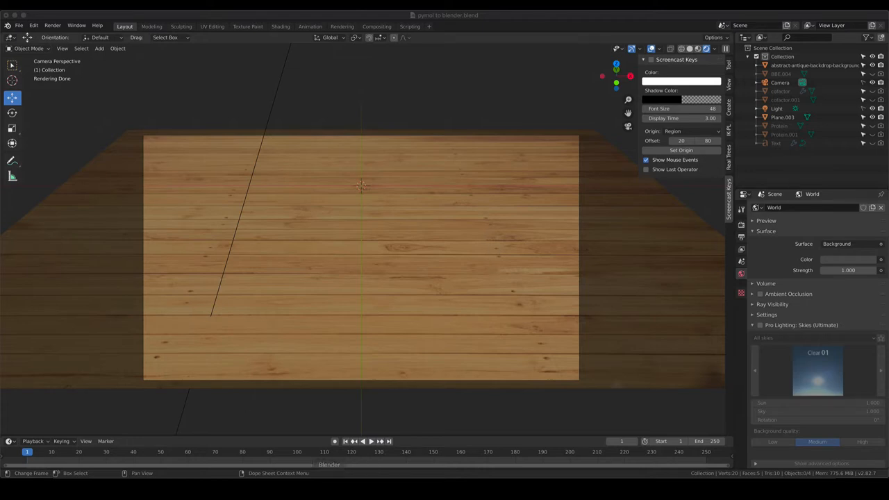
mouse_move(193, 283)
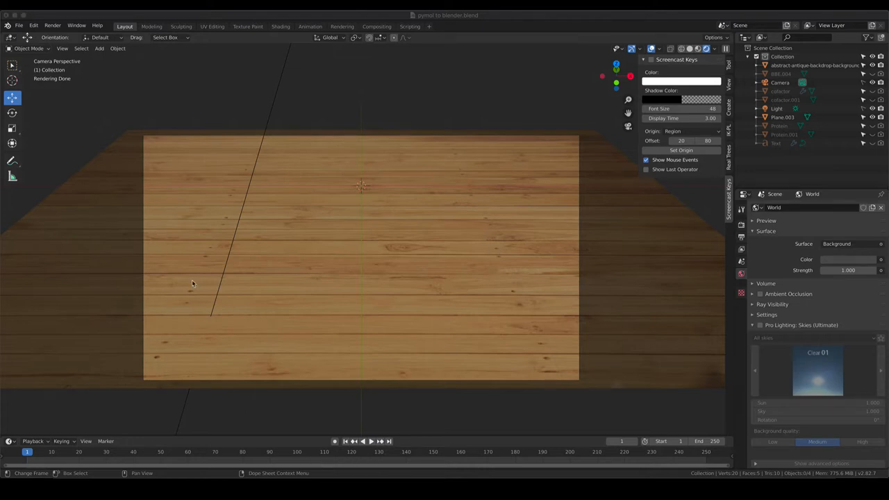
mouse_move(234, 290)
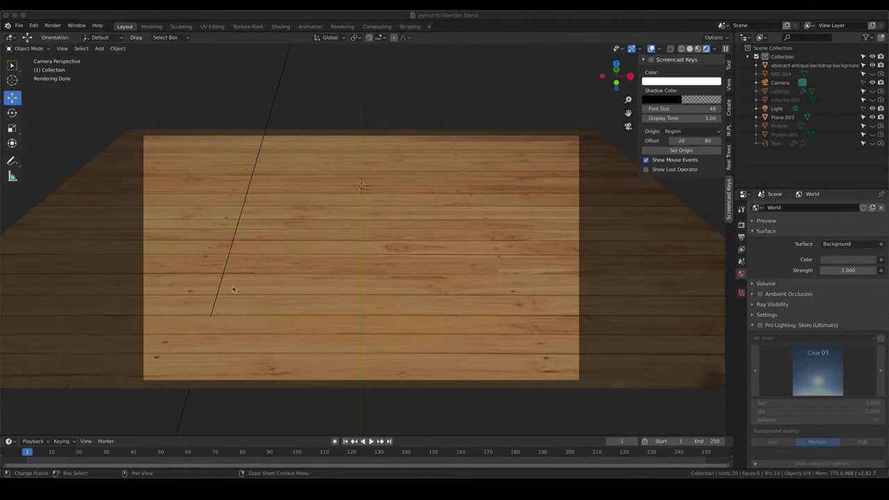
mouse_move(577, 381)
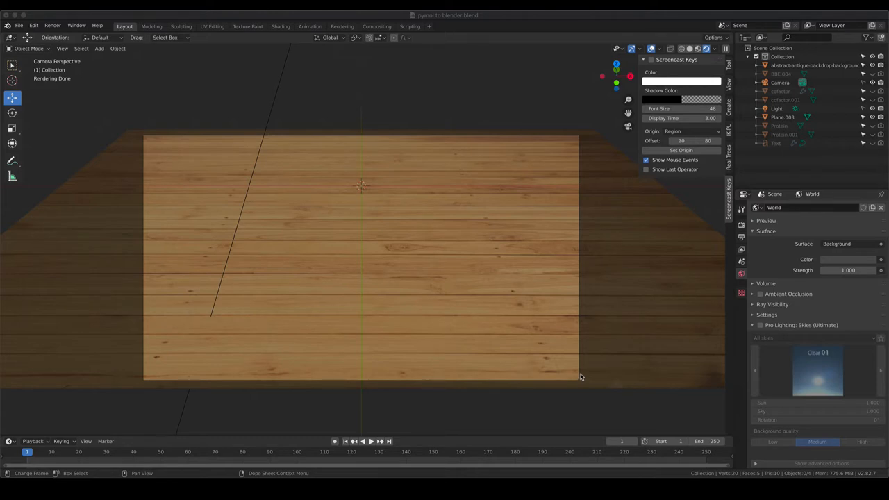
mouse_move(569, 316)
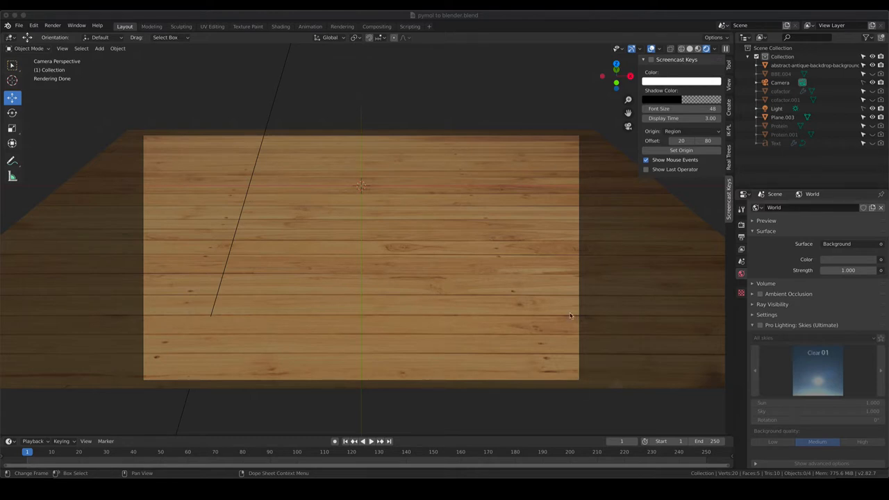
mouse_move(518, 370)
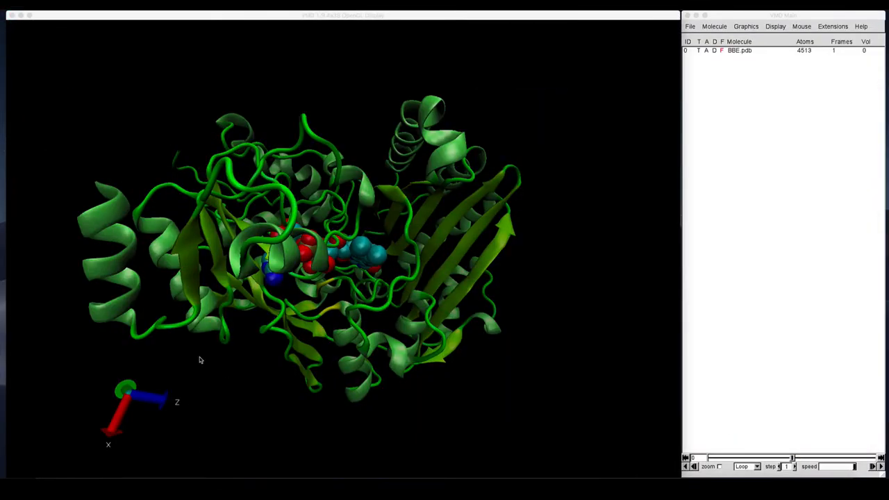
mouse_move(458, 215)
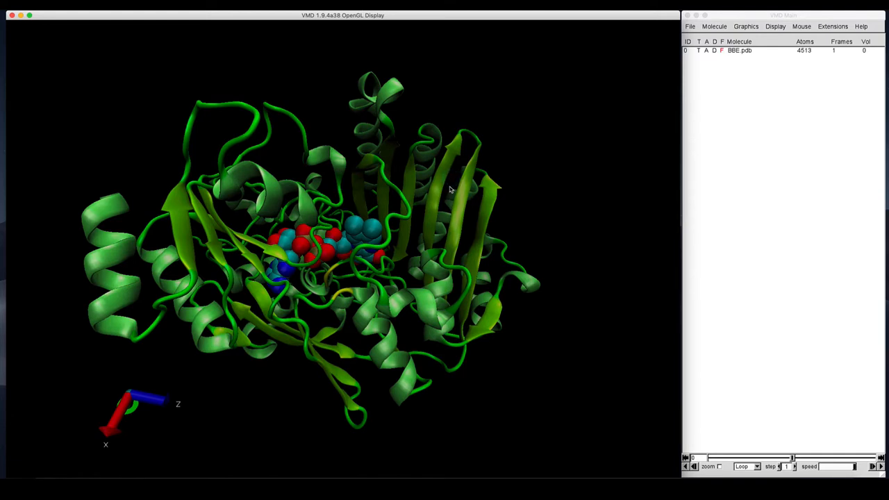
mouse_move(236, 205)
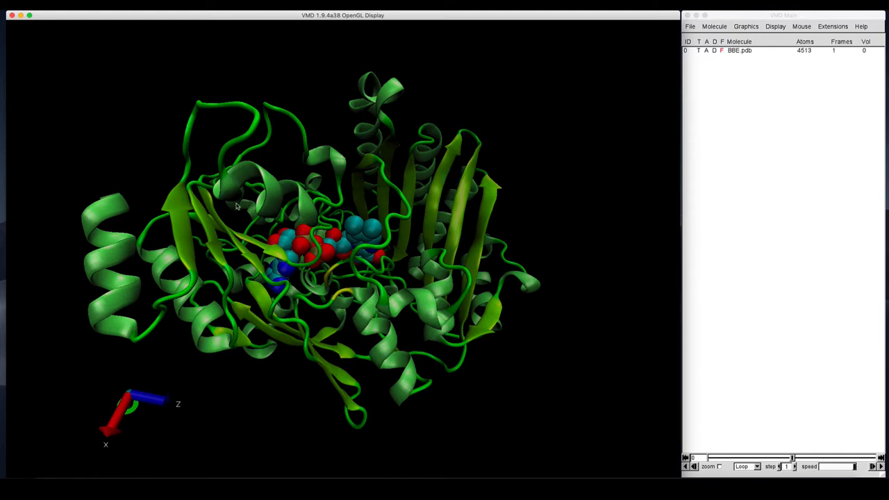
mouse_move(104, 222)
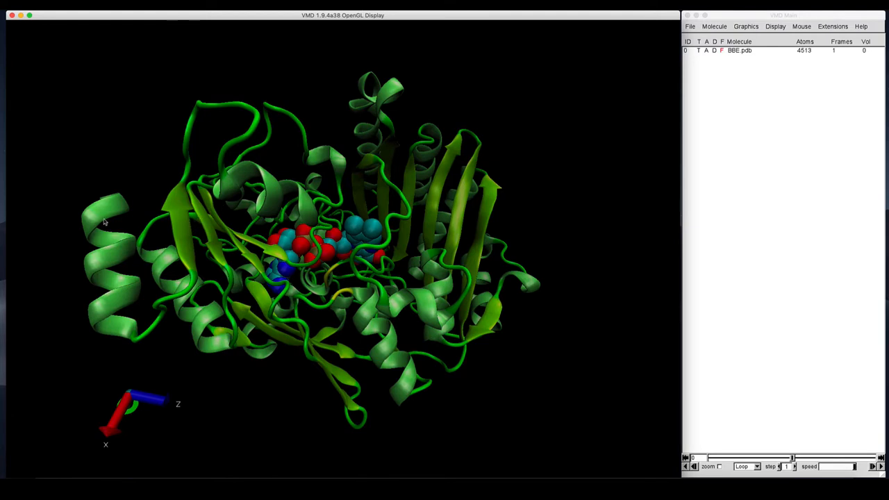
mouse_move(191, 221)
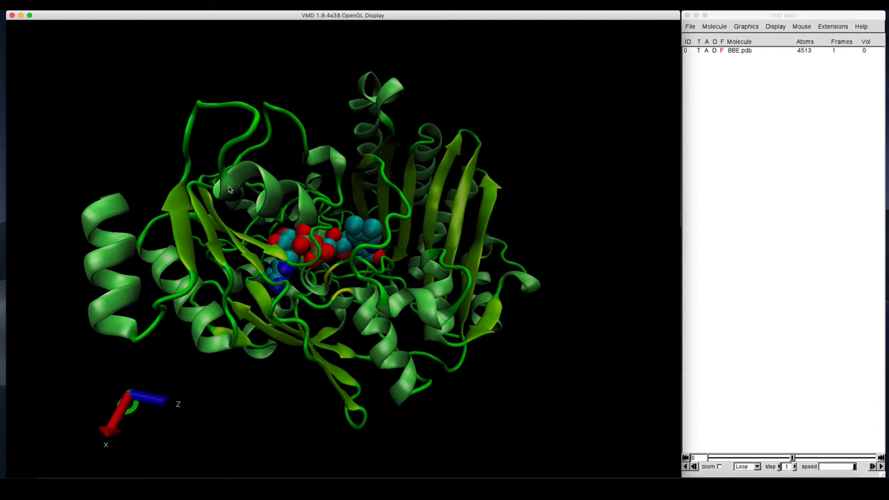
mouse_move(250, 138)
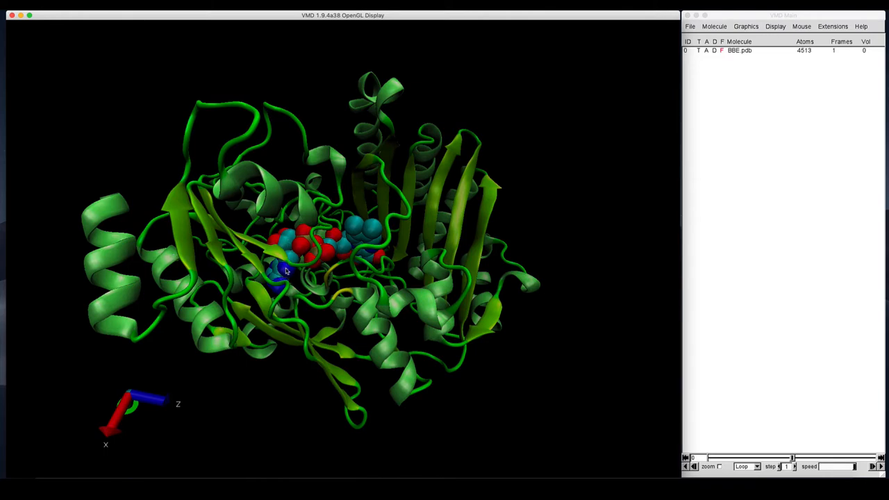
mouse_move(292, 249)
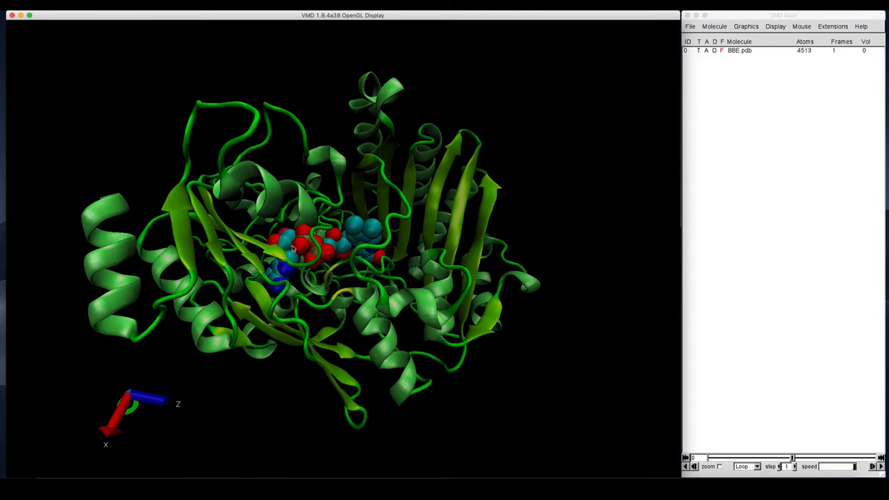
mouse_move(275, 286)
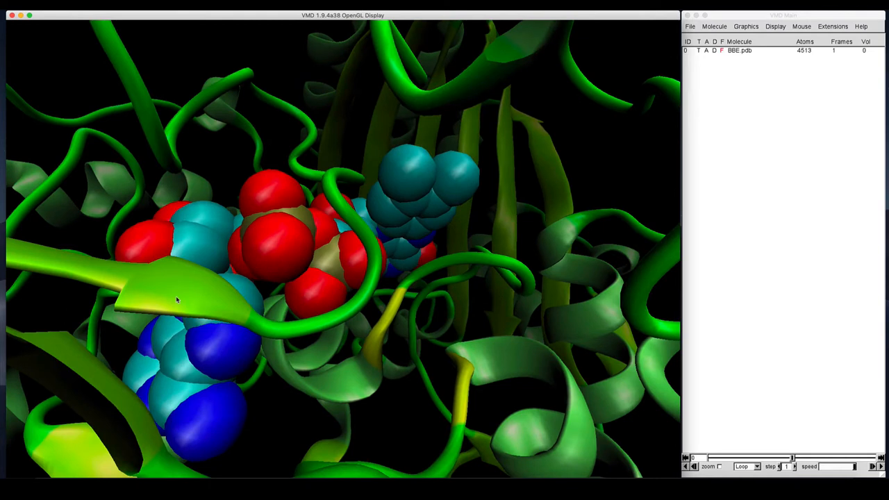
mouse_move(255, 322)
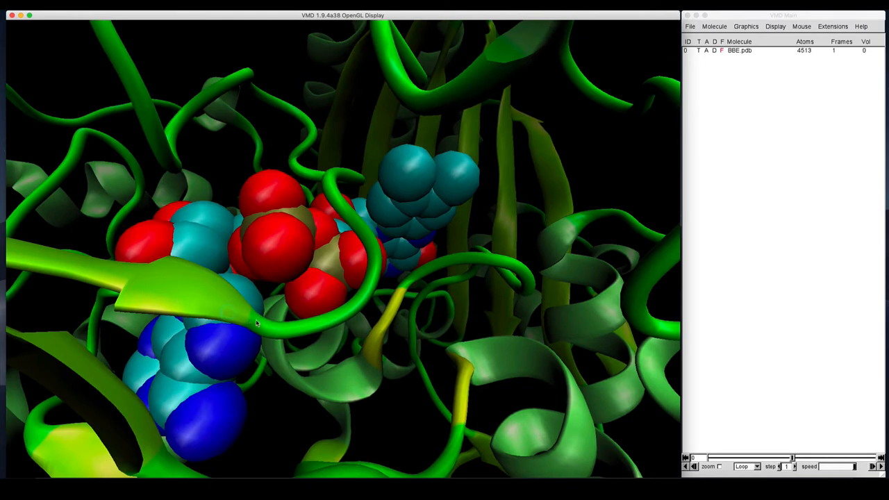
mouse_move(214, 279)
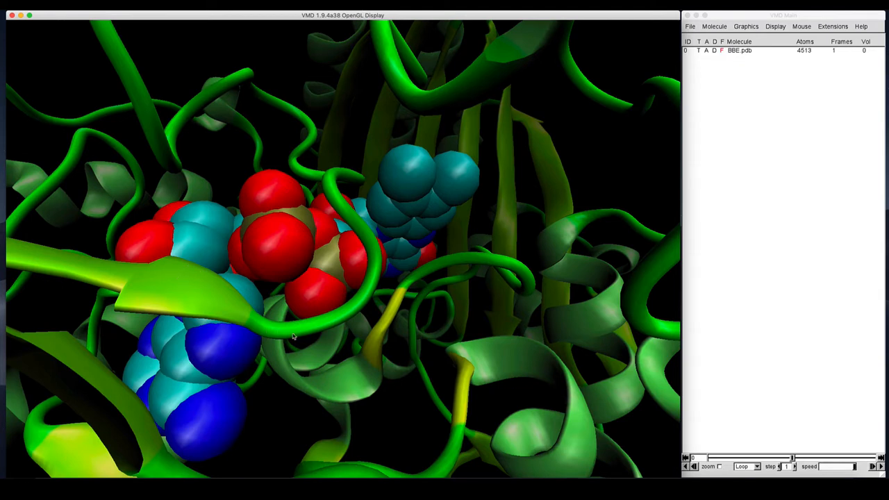
mouse_move(61, 257)
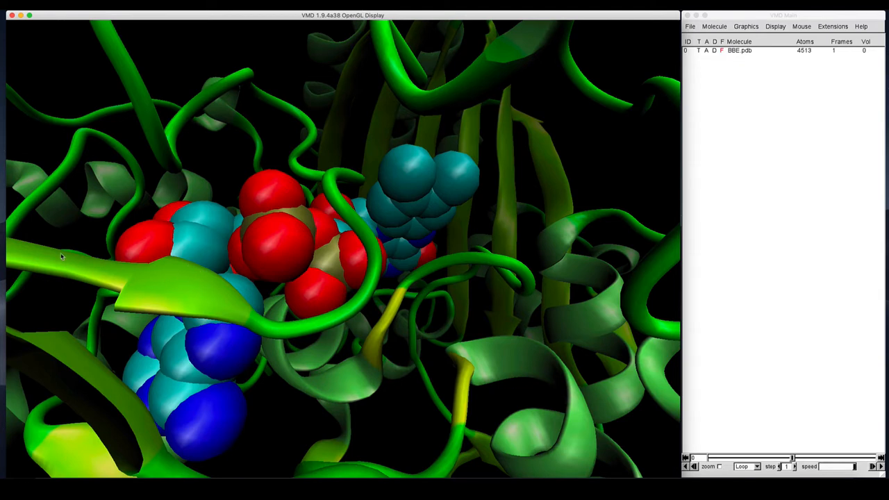
mouse_move(253, 320)
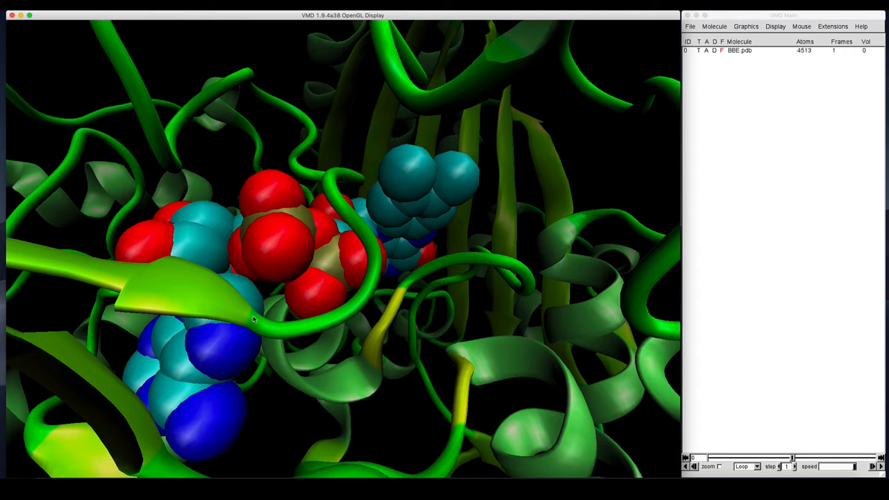
mouse_move(228, 311)
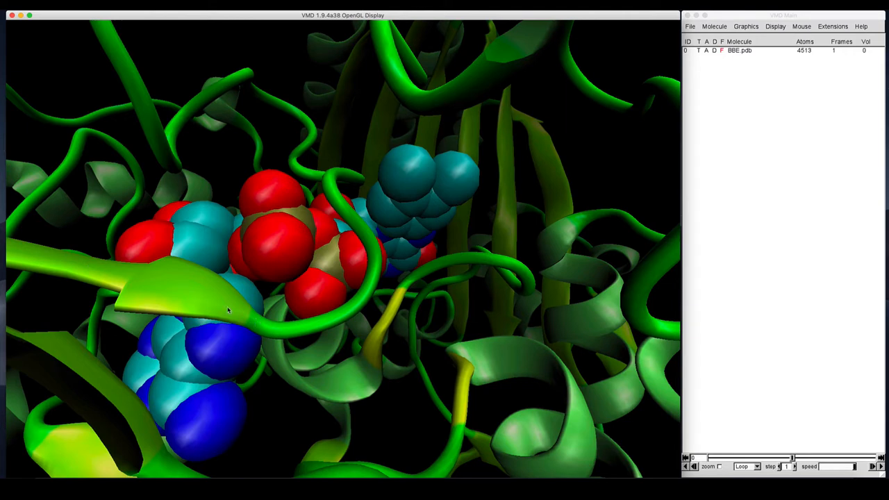
mouse_move(302, 309)
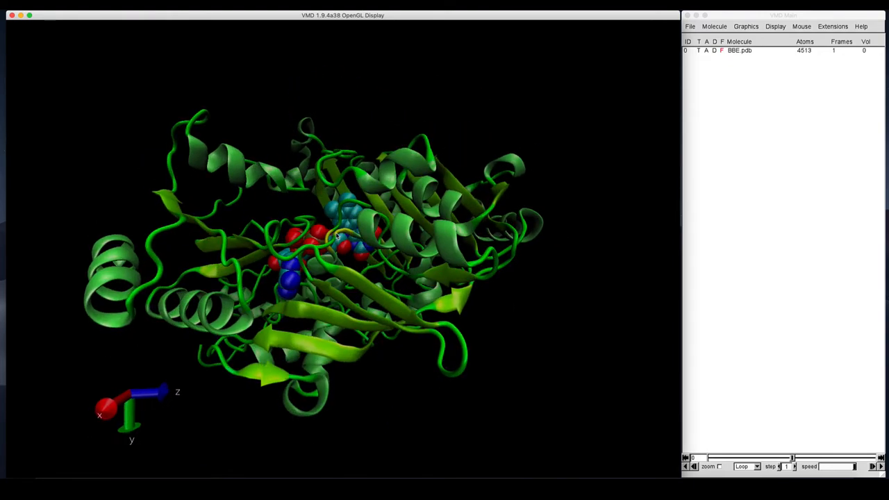
mouse_move(250, 319)
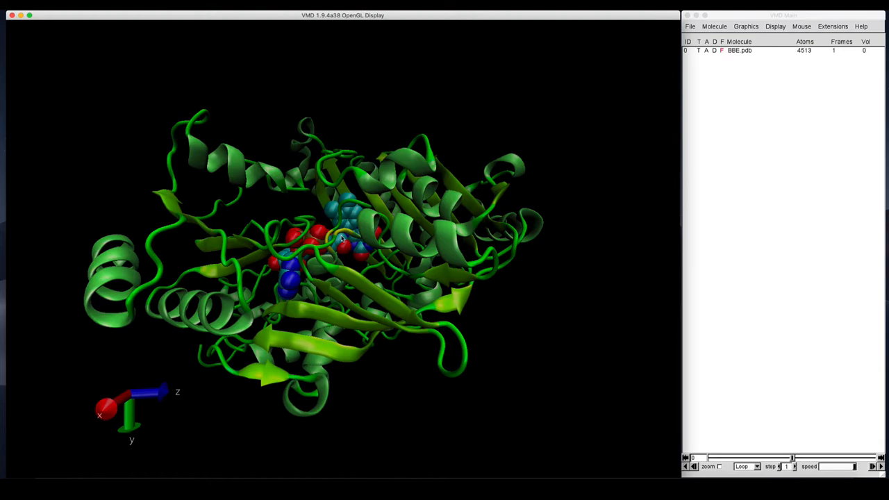
drag(340, 239, 416, 284)
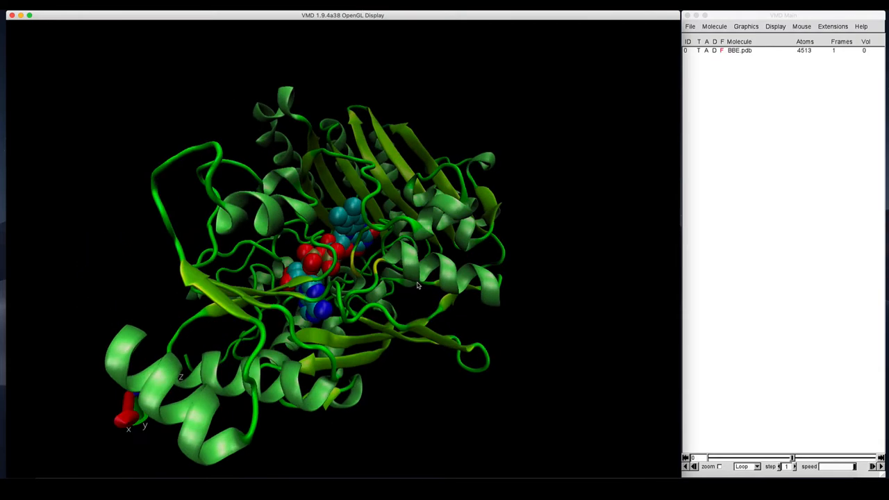
drag(417, 285, 380, 261)
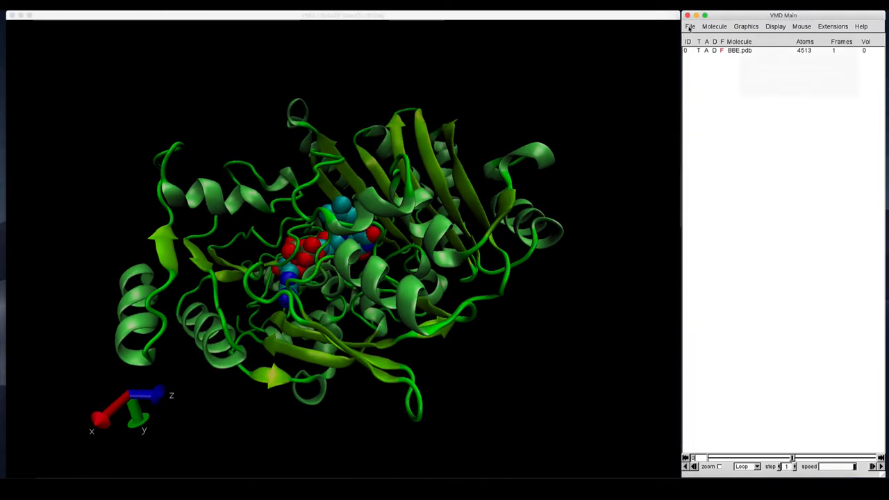
Step: Bring up VMD's File > Render settings to export the scene as Wavefront OBJ
click(688, 27)
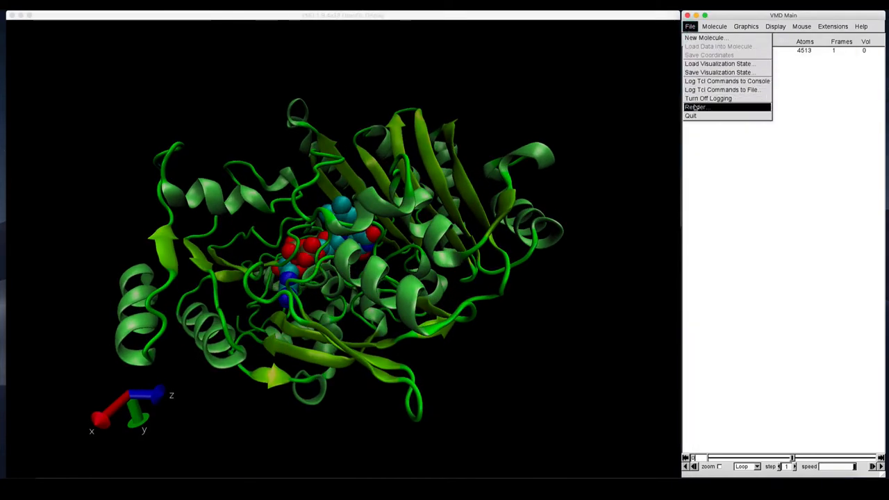
click(694, 107)
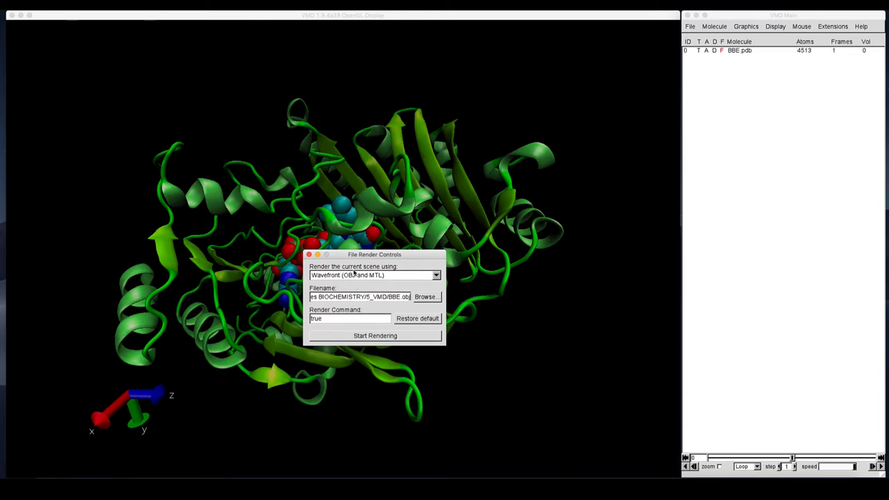
mouse_move(378, 278)
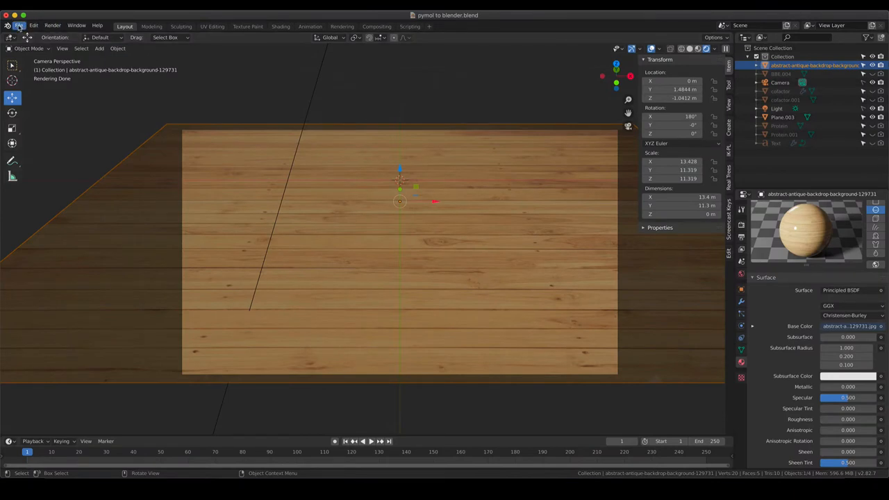
Step: Check the Import-Export add-ons in Preferences after a first look at File > Import
click(20, 25)
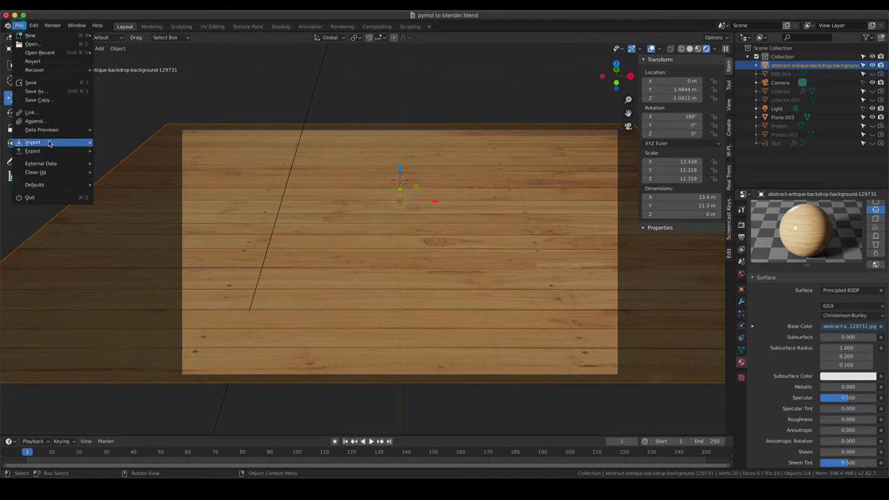
click(34, 142)
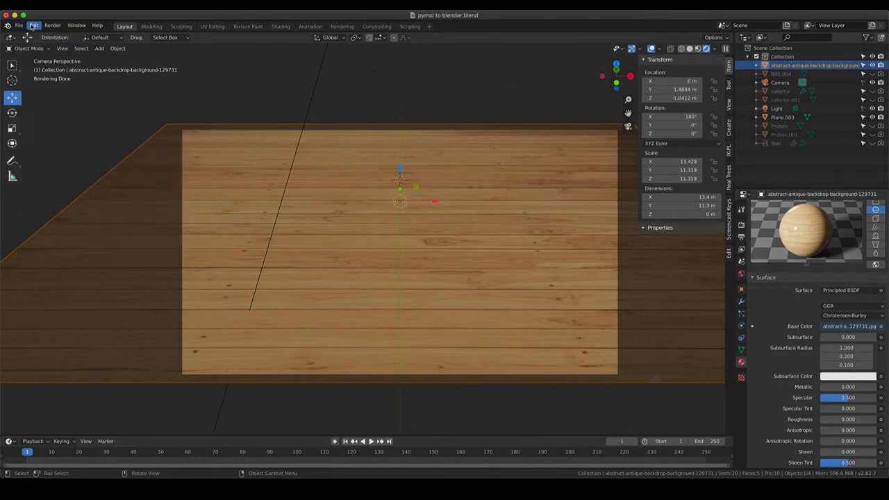
click(33, 25)
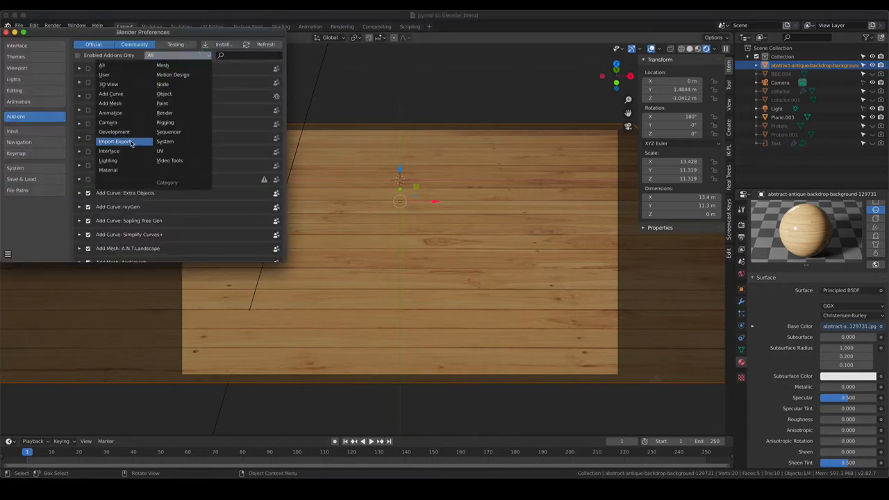
click(117, 142)
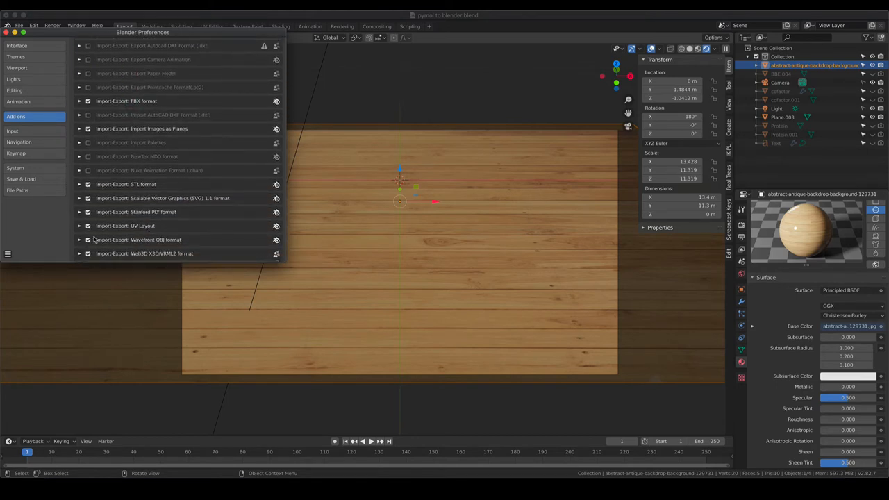
Step: Show the File > Import formats list, which includes Wavefront (.obj)
click(19, 25)
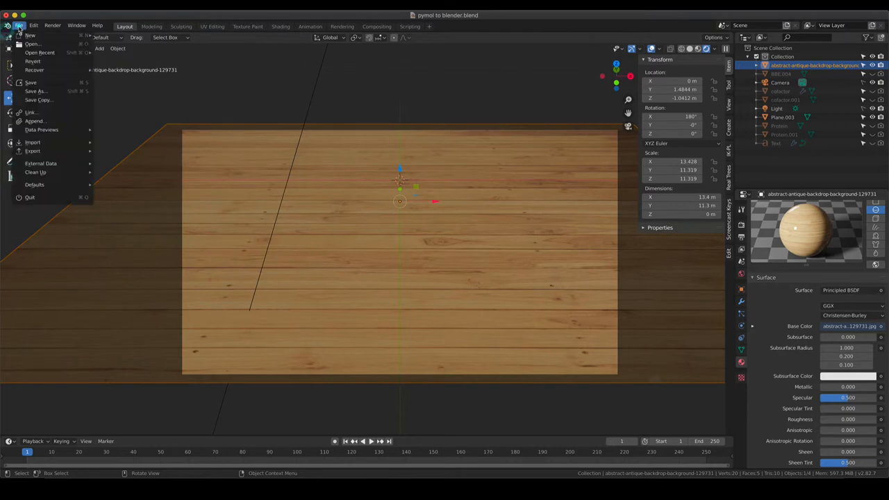
click(33, 141)
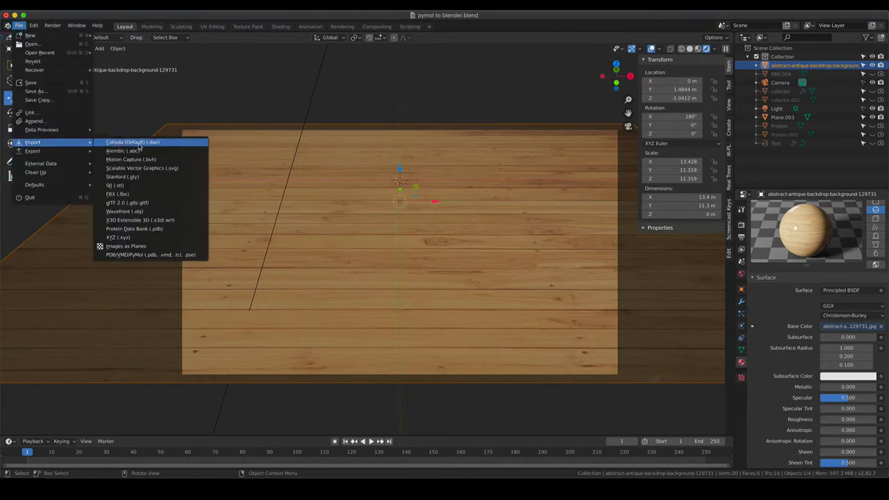
mouse_move(165, 211)
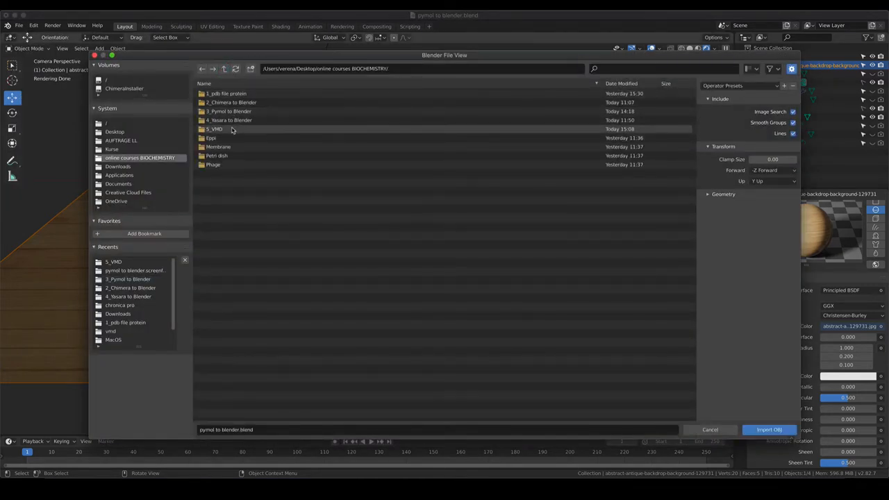
Step: In the file browser, enter the 5_VMD folder and pick the 888.obj protein model
double_click(214, 128)
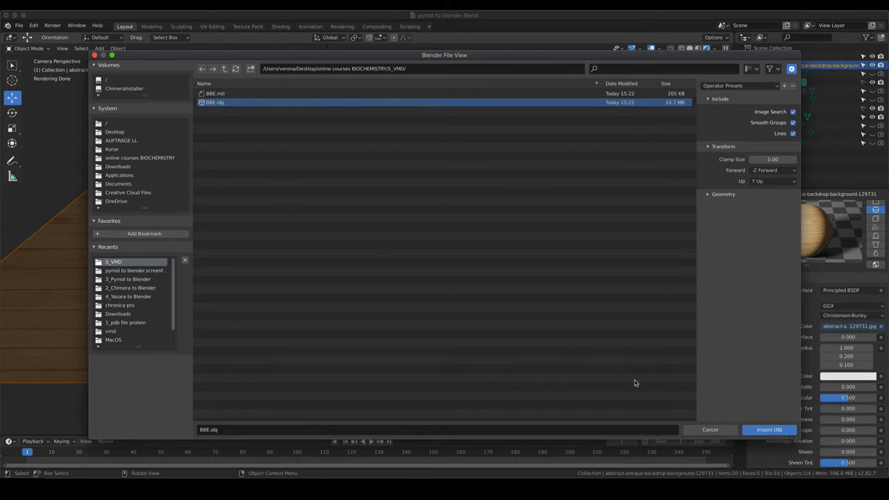
click(768, 429)
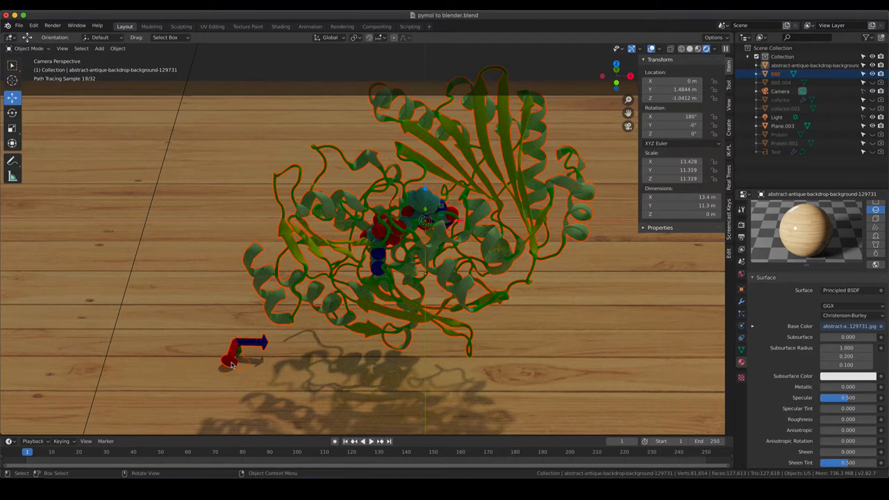
mouse_move(378, 197)
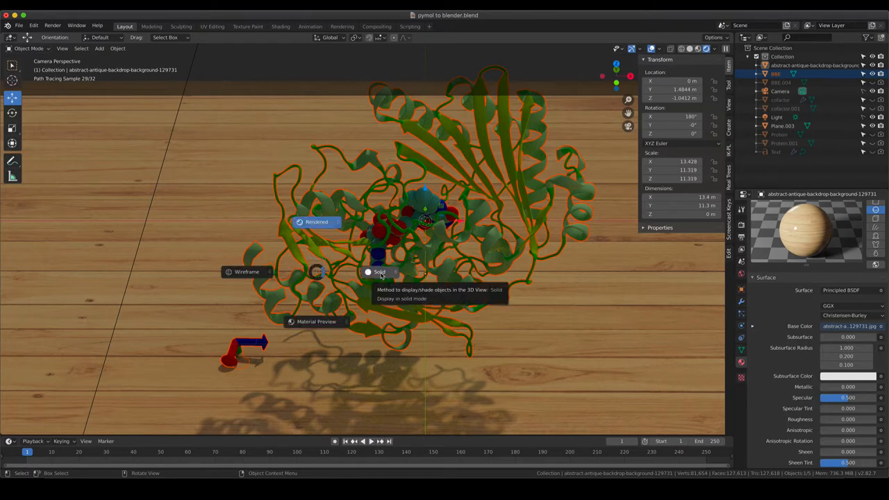
Step: Switch the viewport to Solid, select the 888 object and enter Edit Mode
click(379, 271)
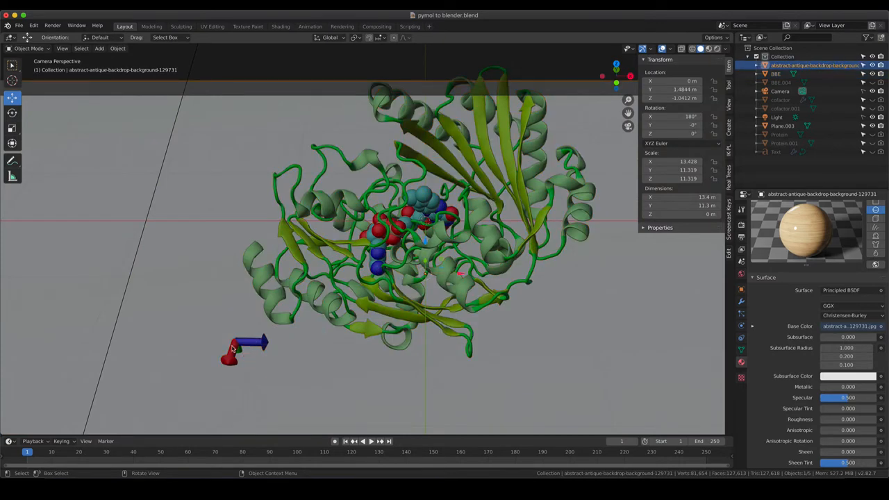
click(775, 73)
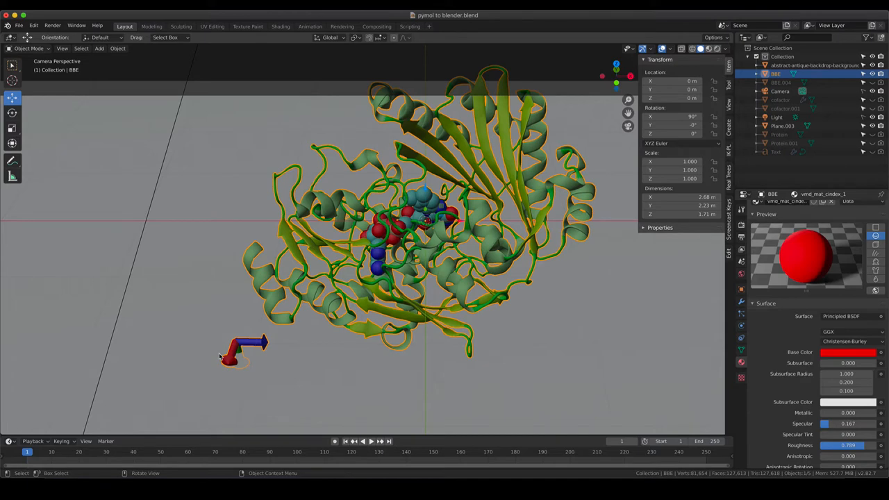
mouse_move(28, 49)
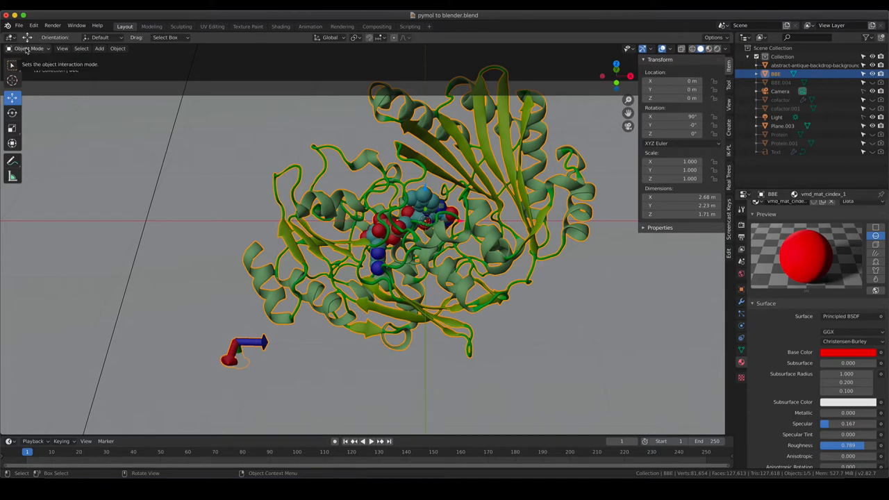
click(30, 47)
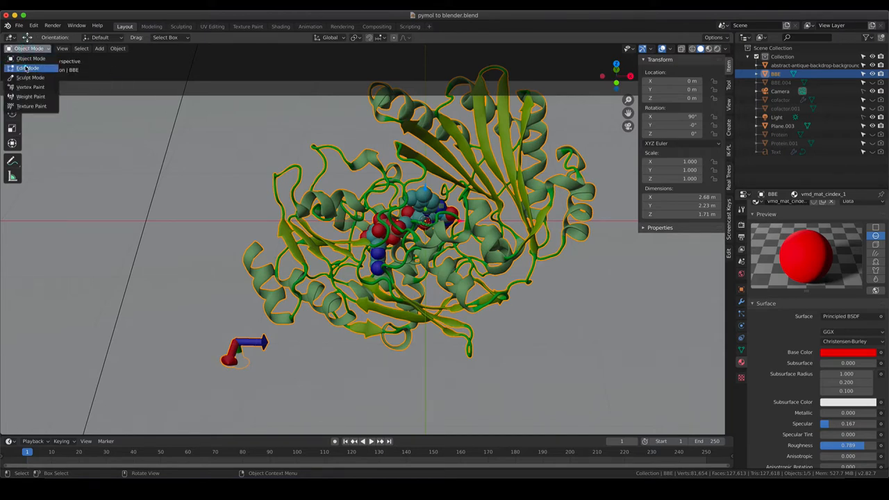
click(28, 68)
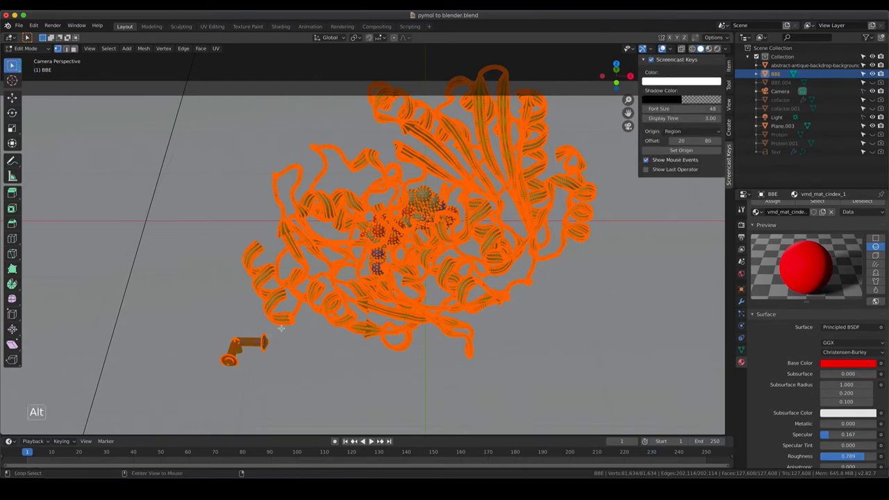
Step: Deselect all, box-select the stray axis arrows and delete their vertices
key(alt+a)
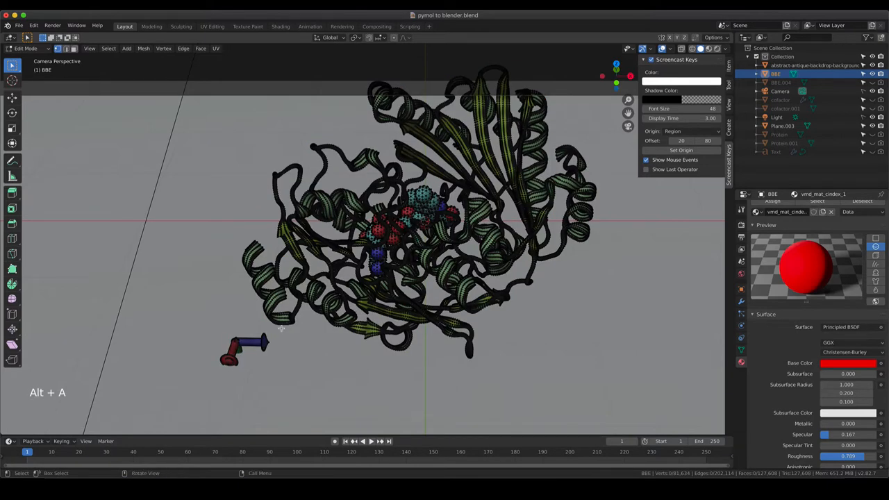
mouse_move(192, 343)
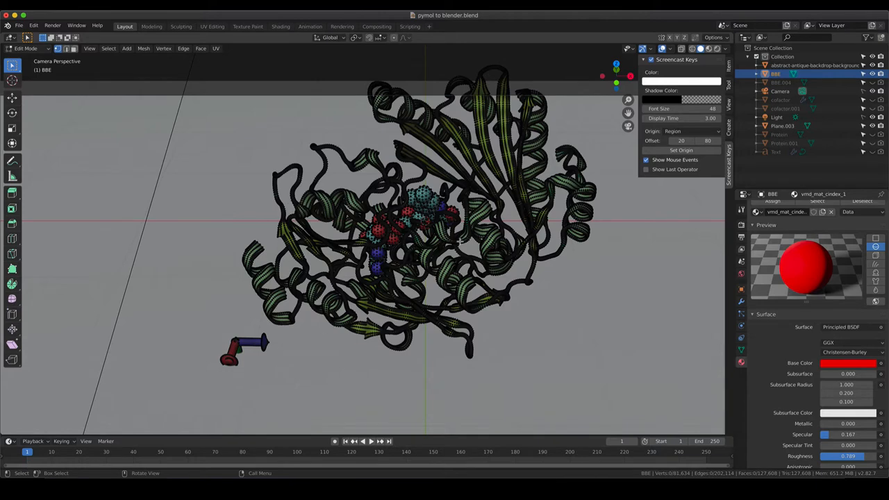
mouse_move(872, 65)
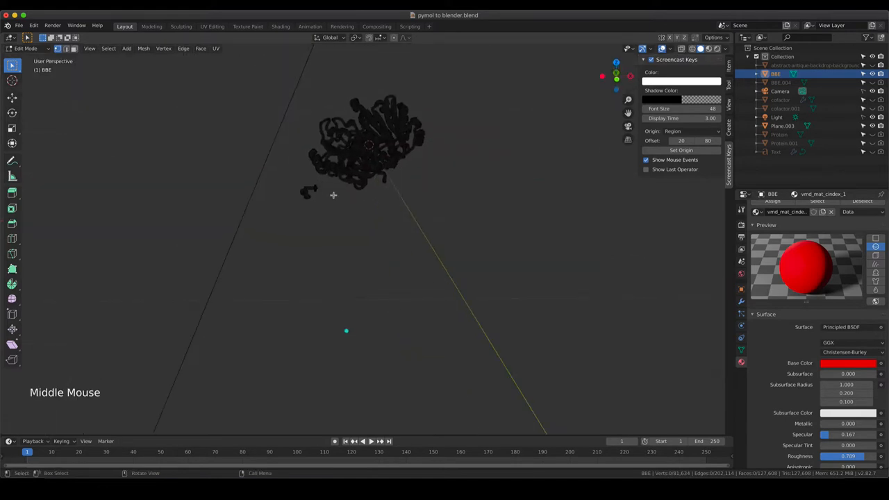
scroll(up, 3)
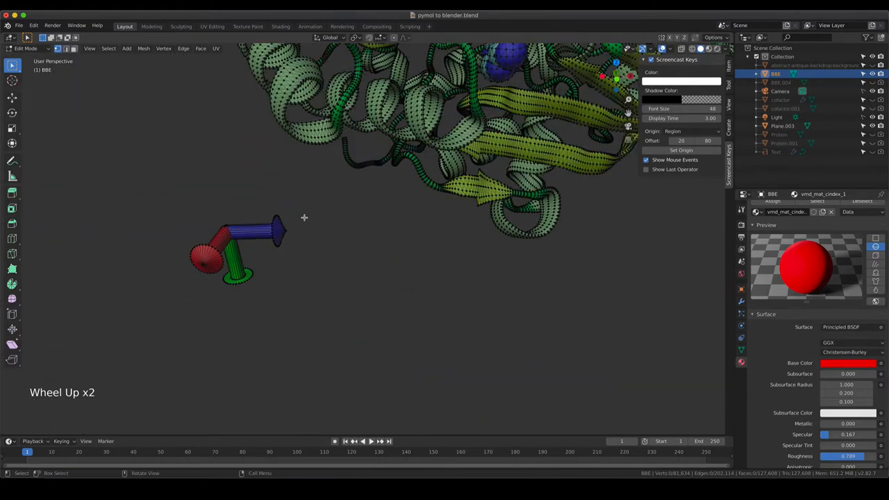
mouse_move(682, 49)
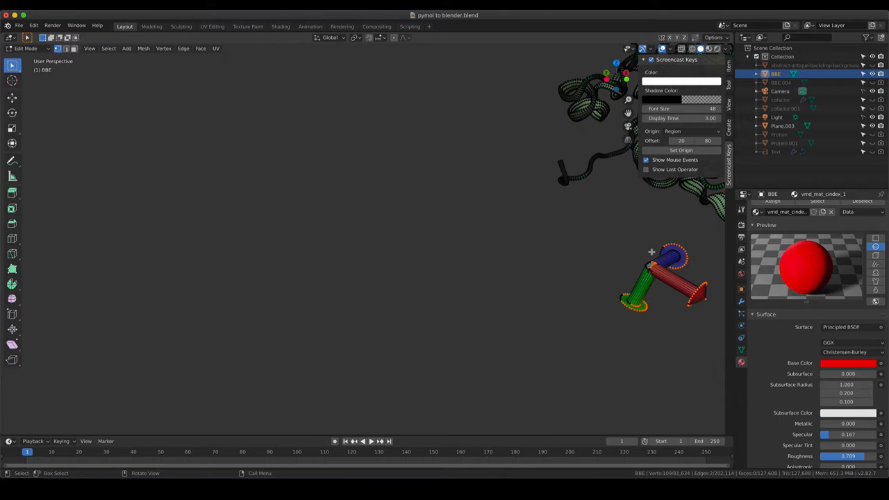
mouse_move(665, 281)
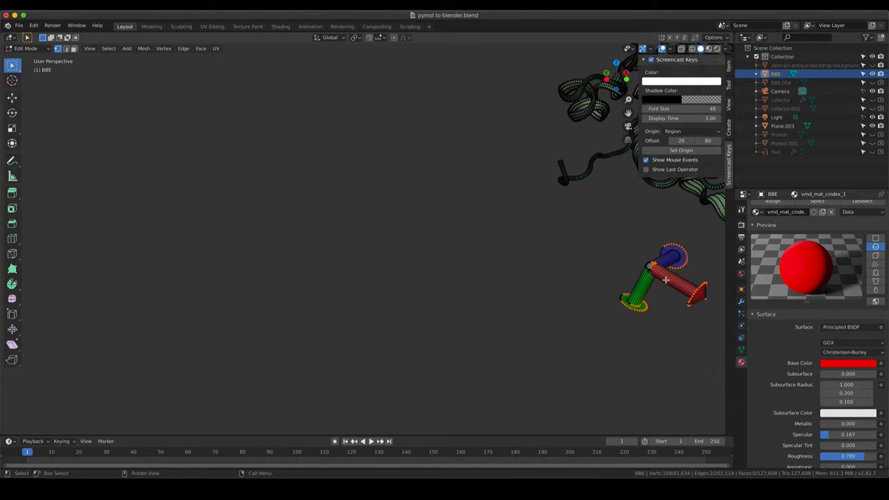
mouse_move(670, 277)
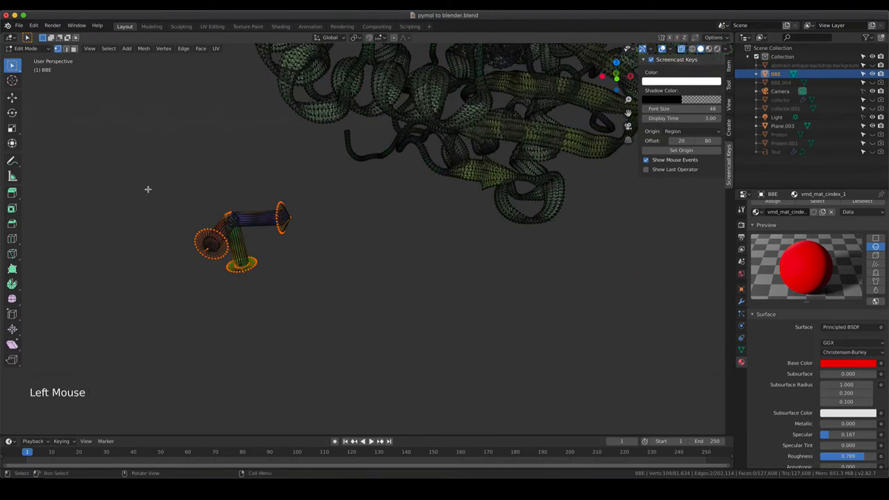
drag(147, 189, 332, 300)
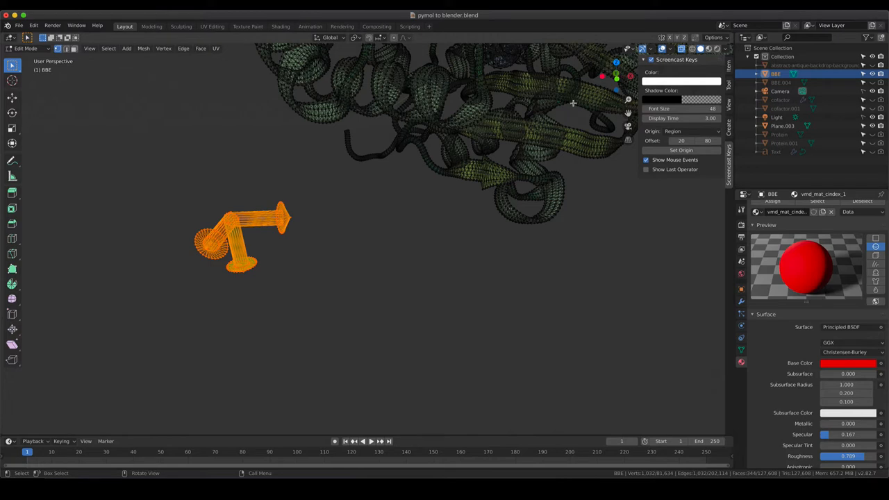
mouse_move(303, 195)
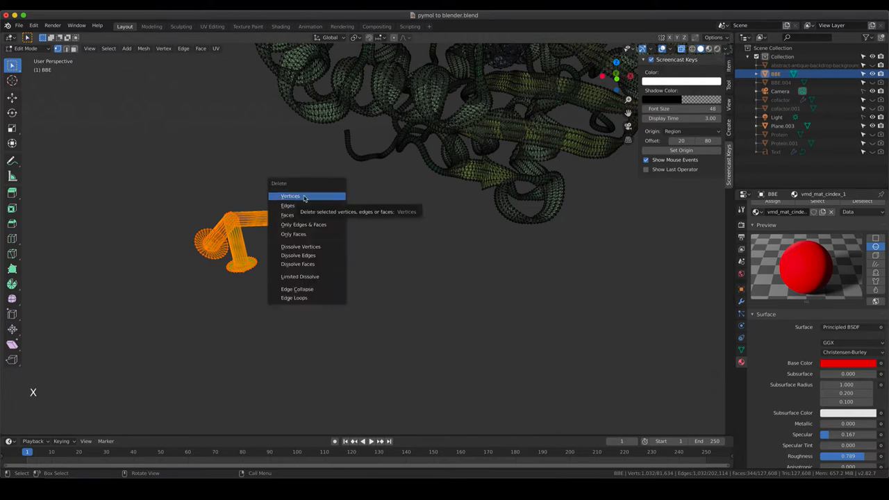
click(290, 196)
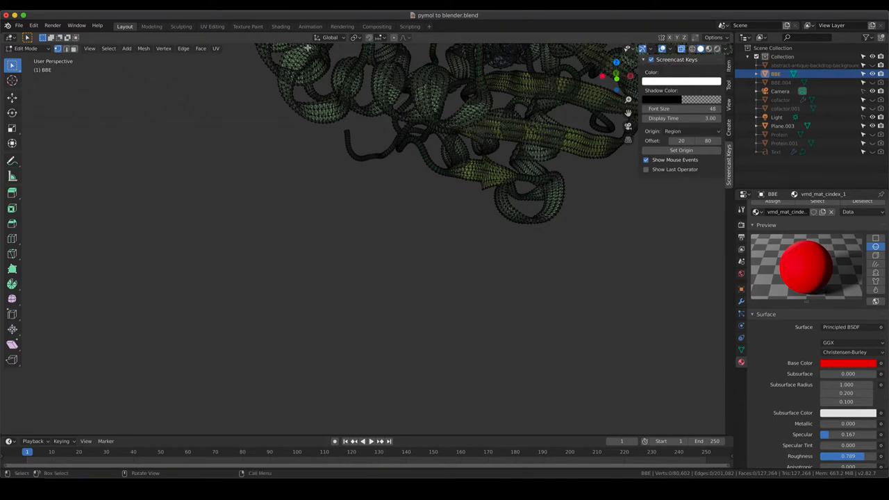
Step: Return to Object Mode and turn off X-Ray so the ribbons and atom spheres show solid colors
click(26, 47)
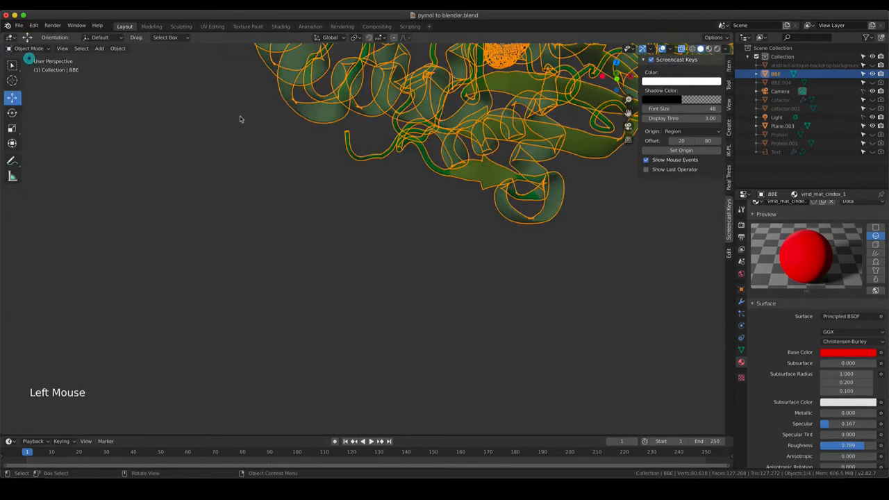
scroll(down, 3)
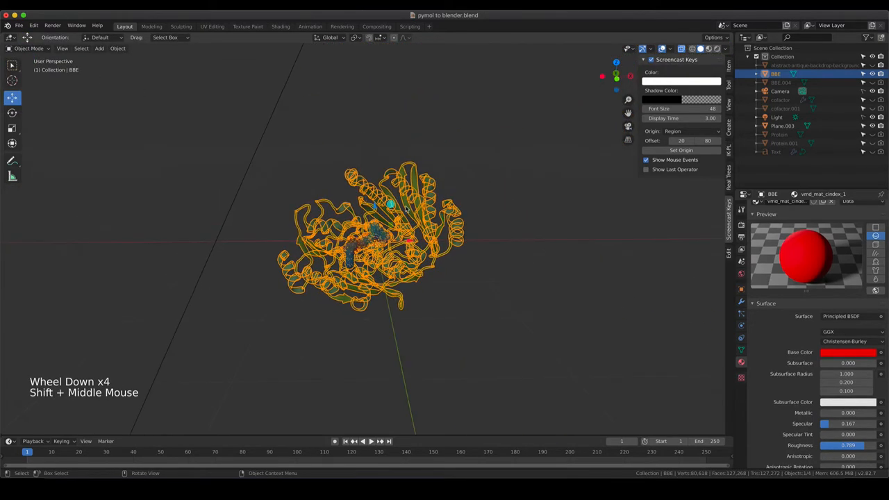
scroll(up, 3)
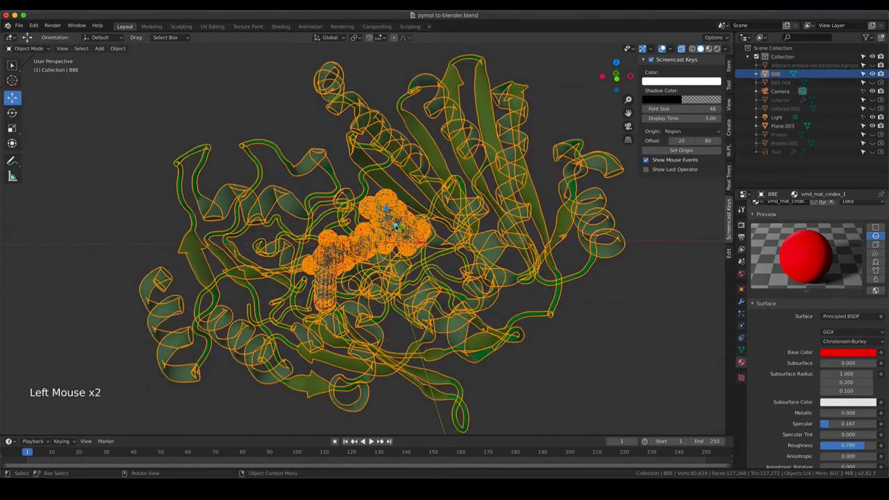
mouse_move(680, 49)
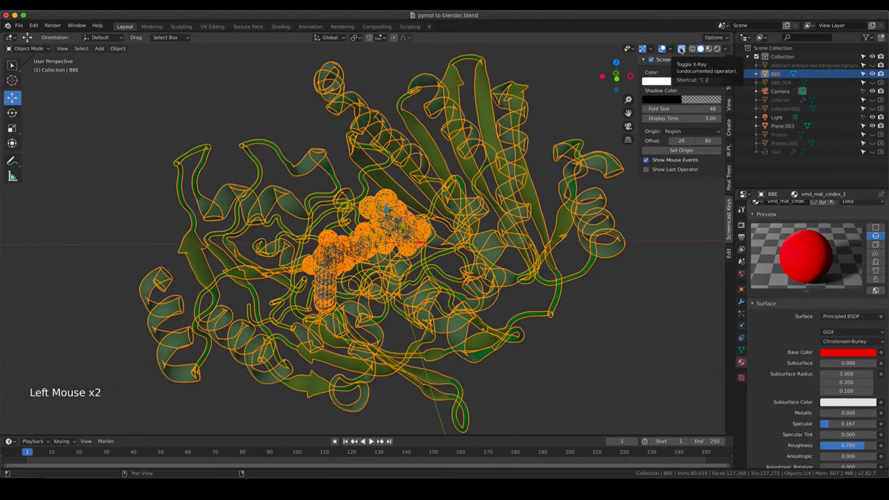
click(680, 49)
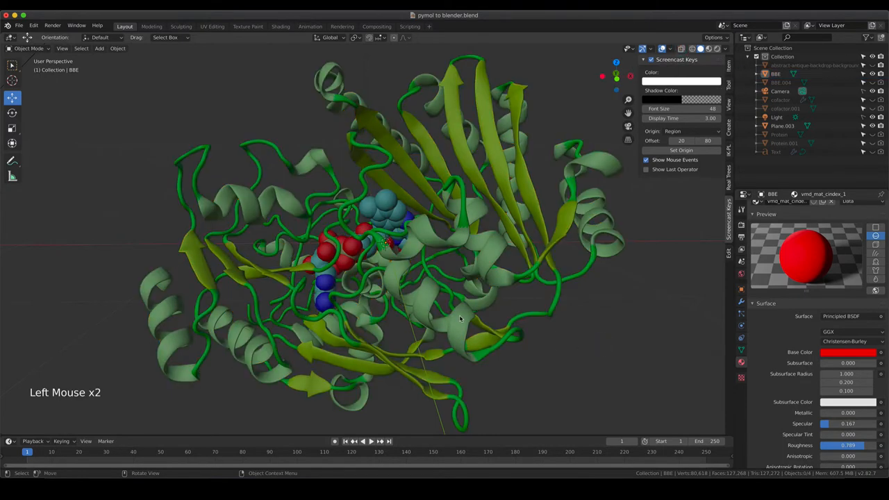
scroll(down, 3)
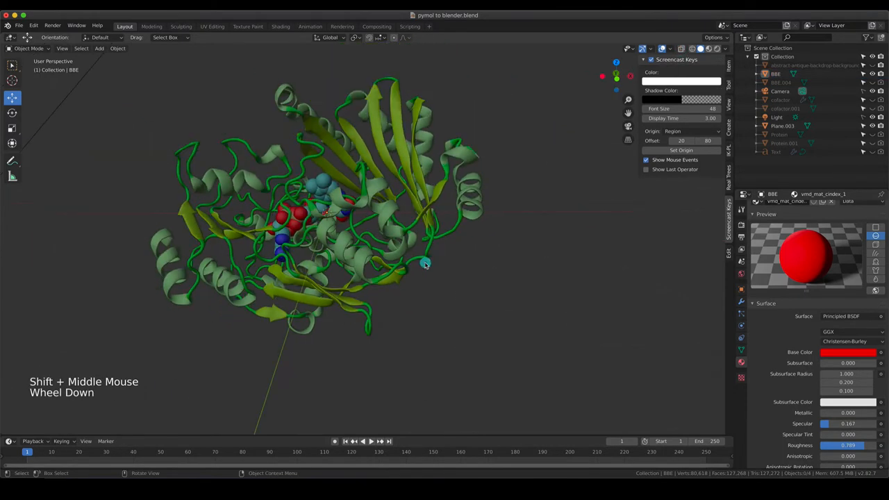
scroll(down, 3)
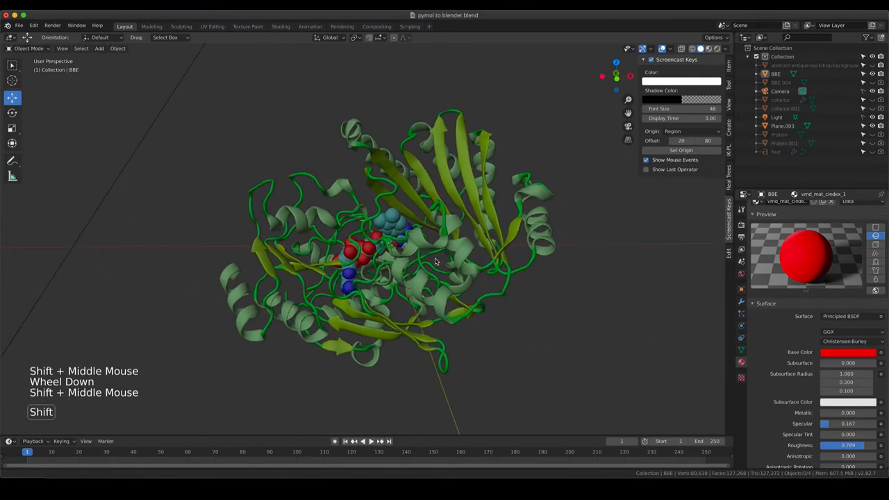
scroll(up, 3)
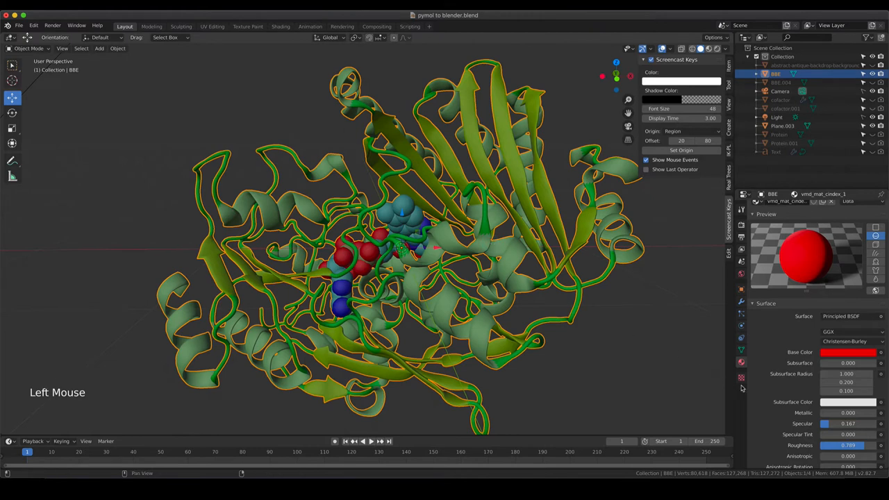
mouse_move(741, 362)
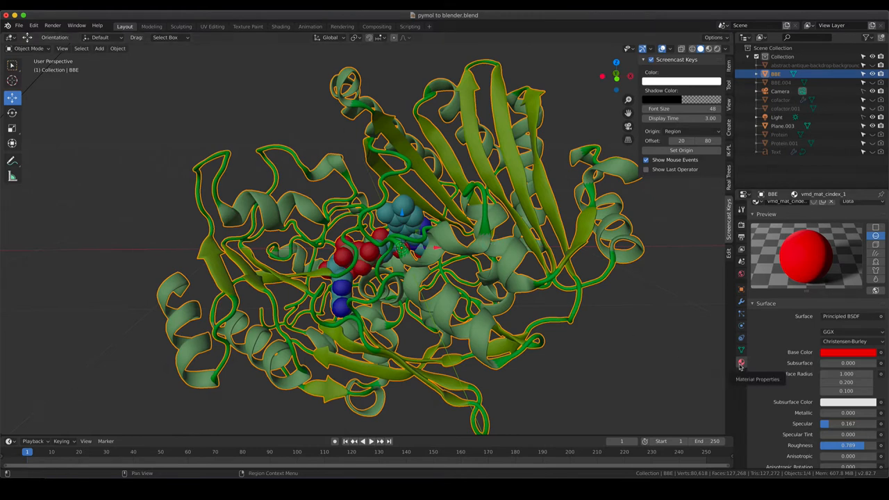
Step: Rename the red atom material to oxygen and the blue one to nitrogen in Material Properties
scroll(up, 3)
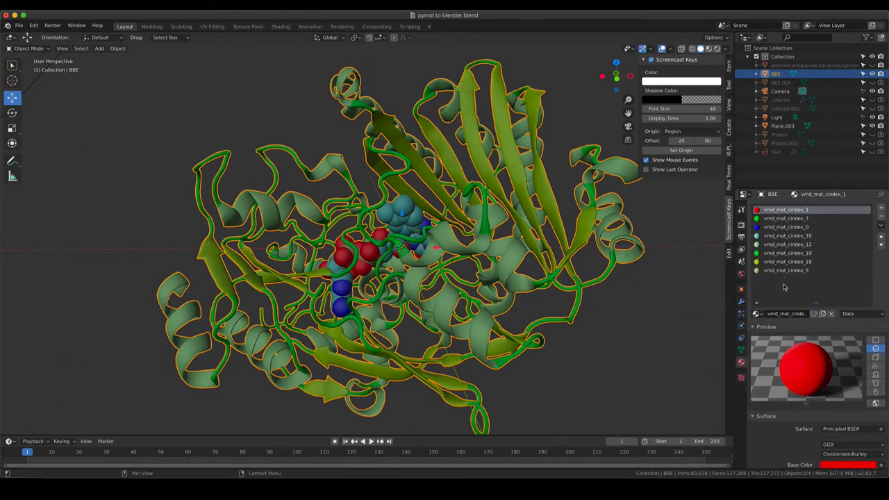
mouse_move(786, 210)
text(oxige)
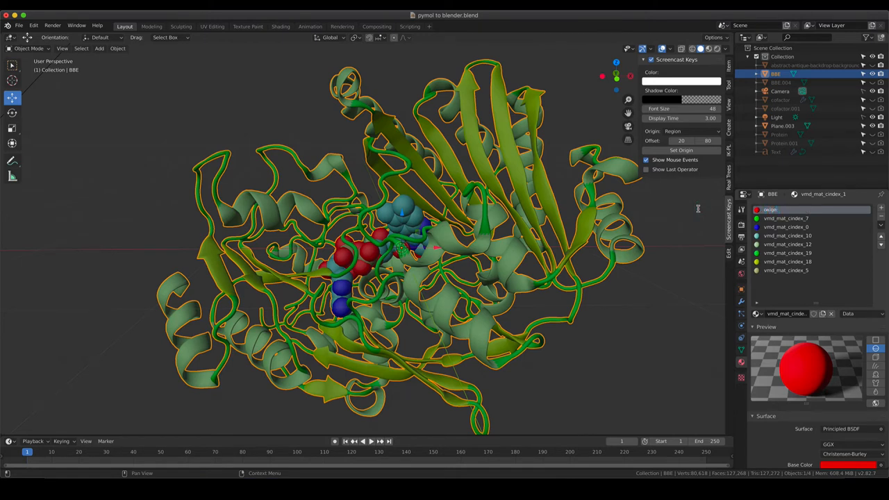
key(backspace)
text(nitrogen)
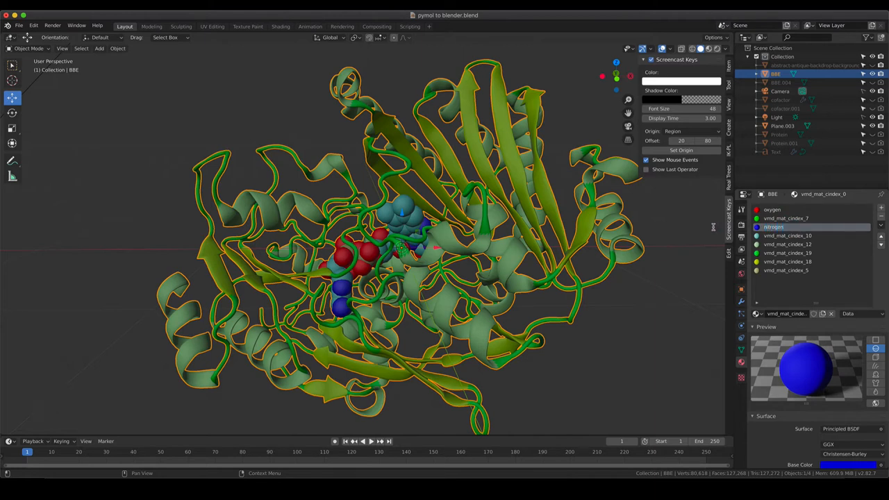
mouse_move(361, 258)
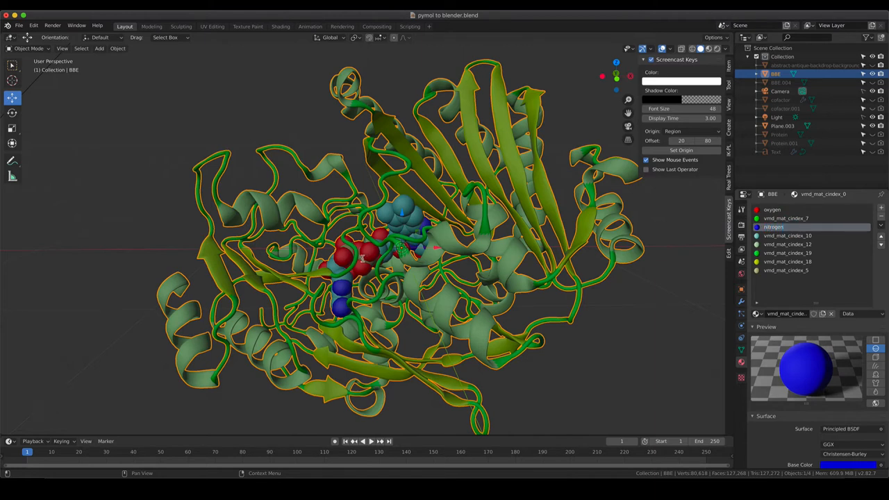
click(772, 227)
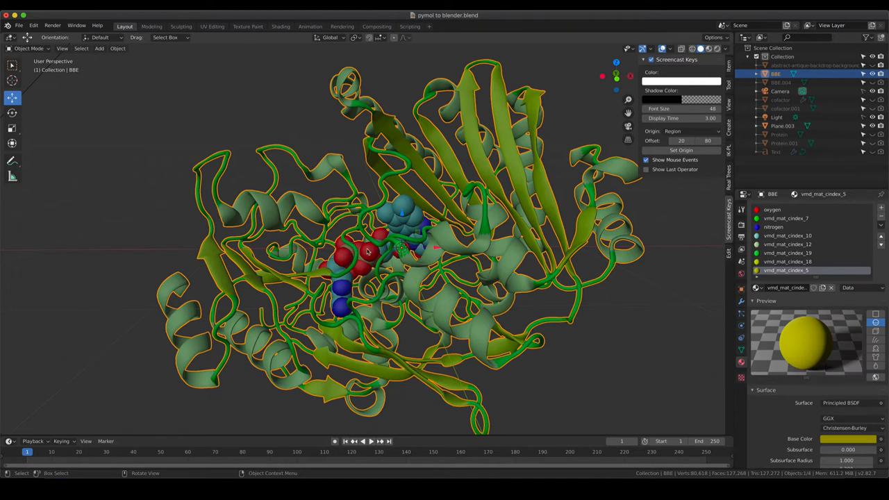
Step: Switch to Rendered shading and name the magenta material phosphate with a yellow Base Color
key(z)
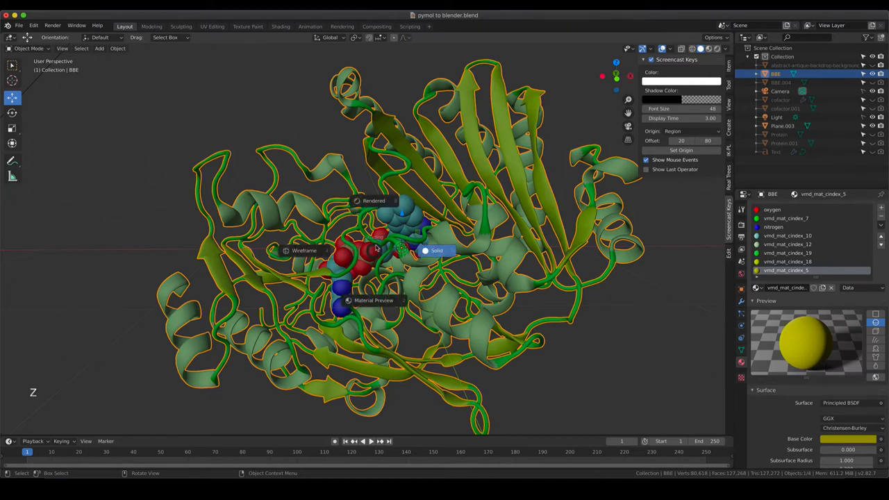
click(374, 200)
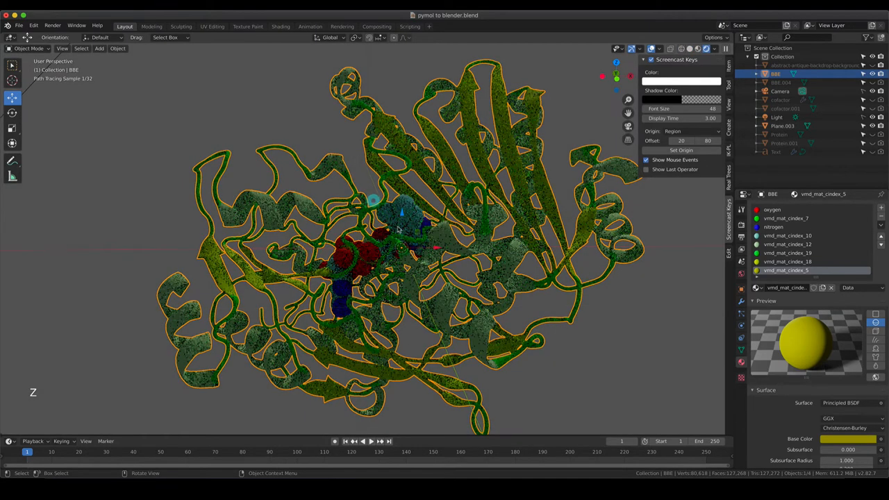
scroll(up, 3)
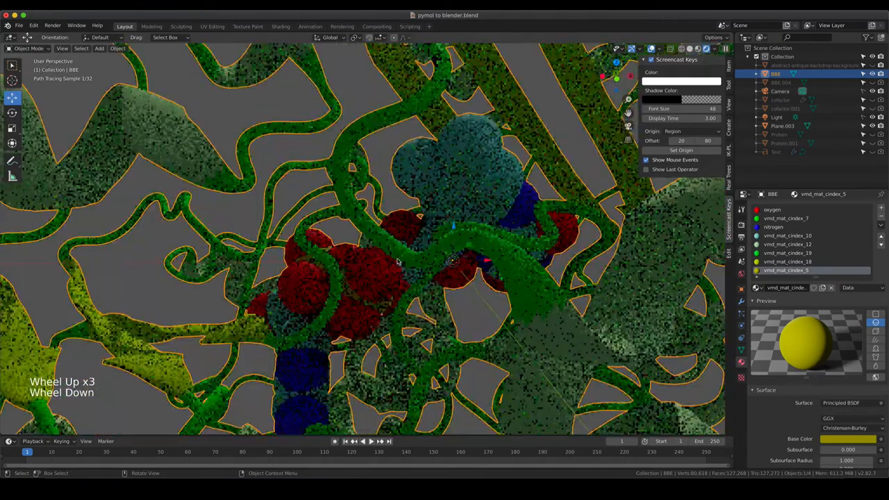
click(847, 438)
text(phosp)
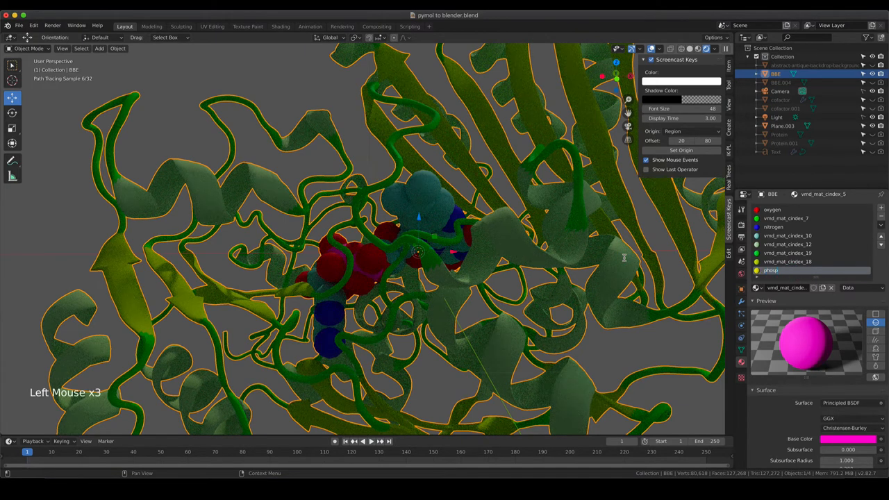
click(775, 269)
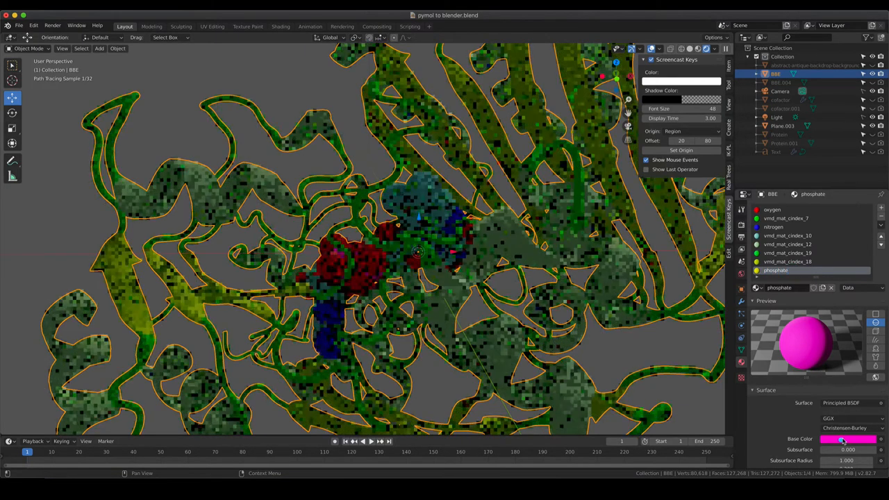
click(847, 439)
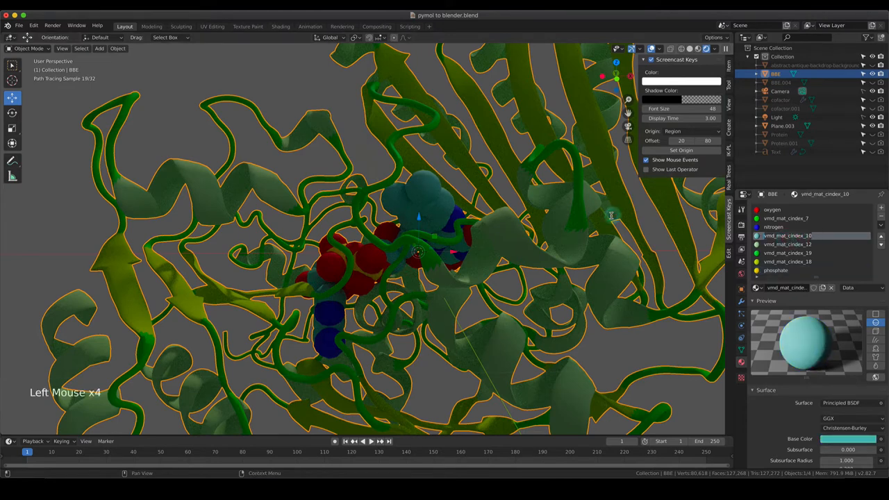
Step: Rename the cyan material to carbon and move phosphate up after nitrogen
click(774, 236)
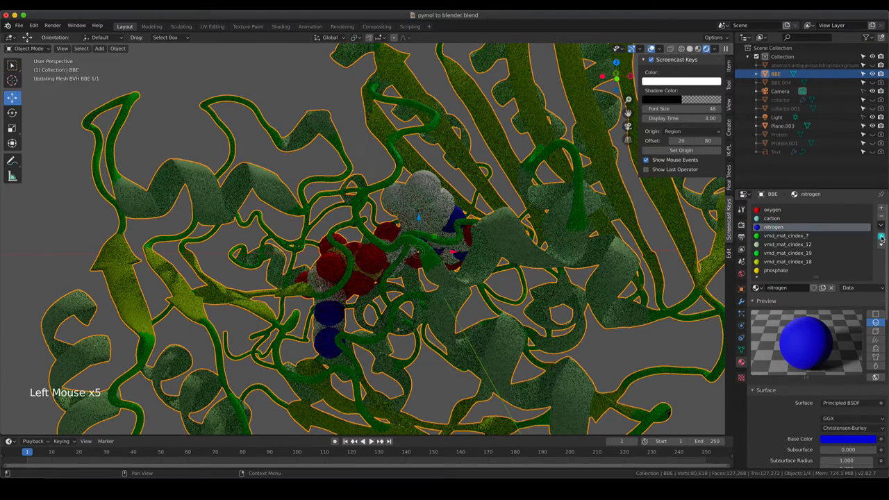
click(775, 270)
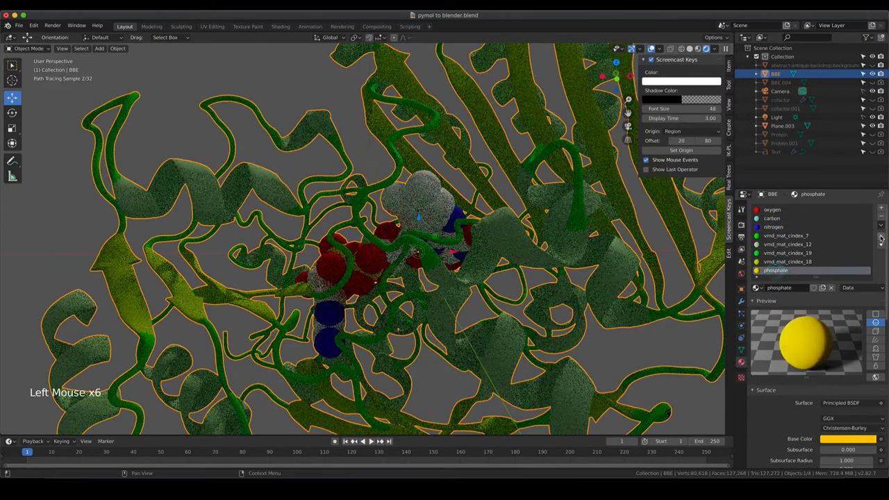
scroll(down, 3)
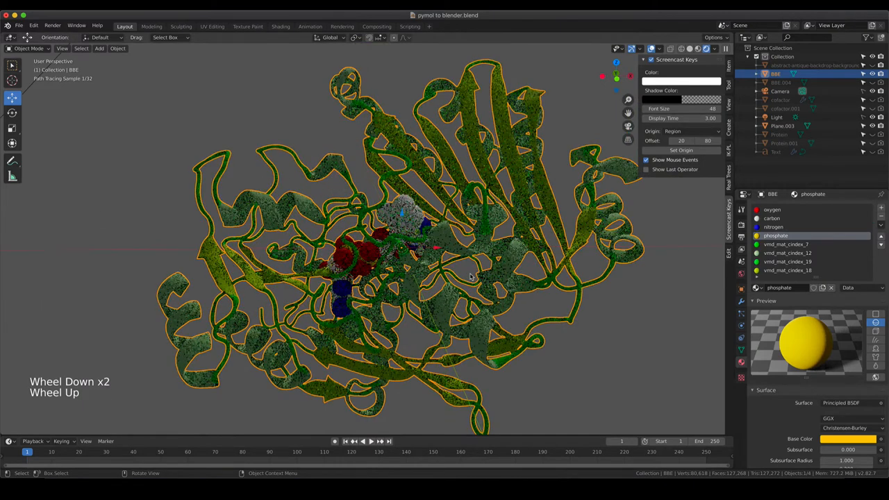
Step: Make the helix material magenta and rename another ribbon slot to loops
scroll(up, 3)
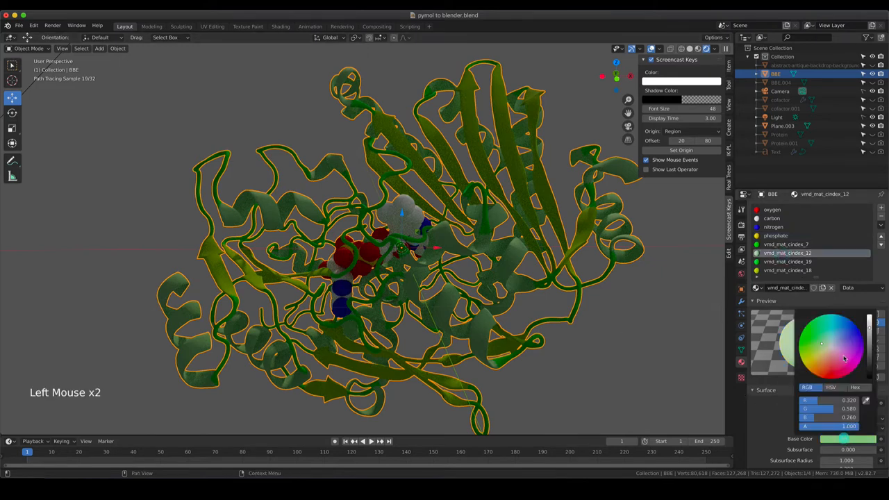
click(844, 363)
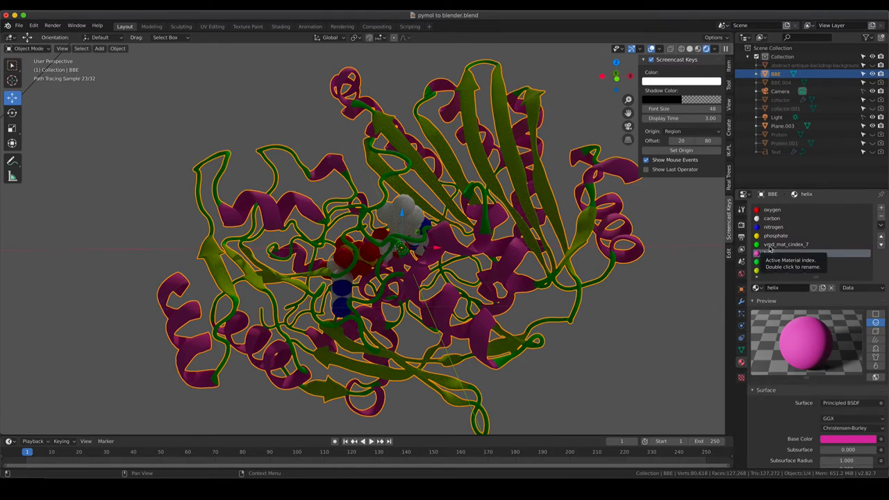
click(784, 261)
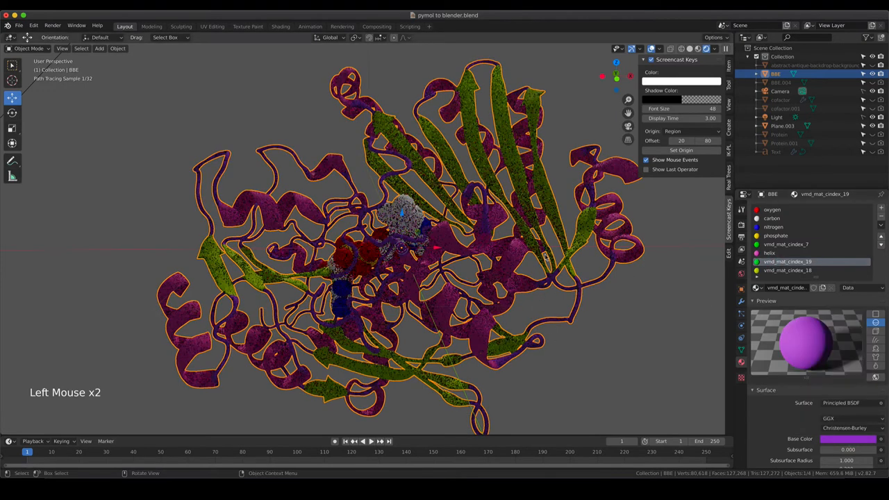
double_click(786, 261)
text(loops)
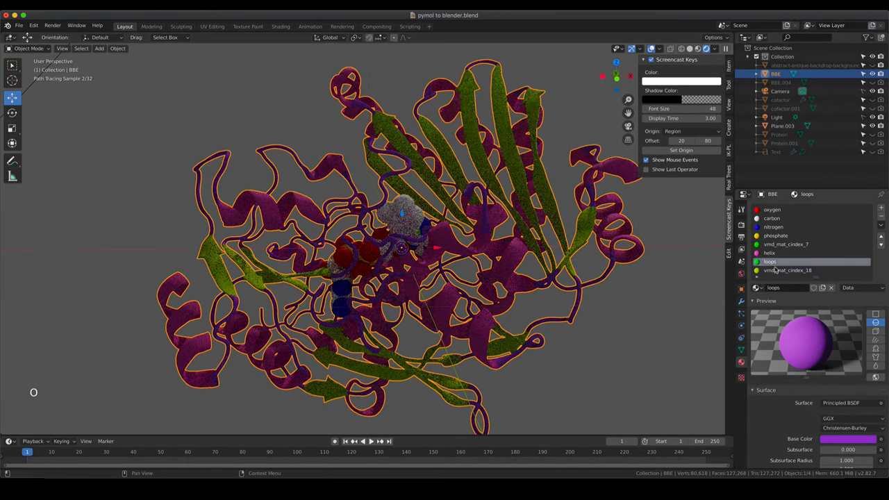
Step: Color the sheet material red and select the helix material for editing
click(786, 270)
text(sheet)
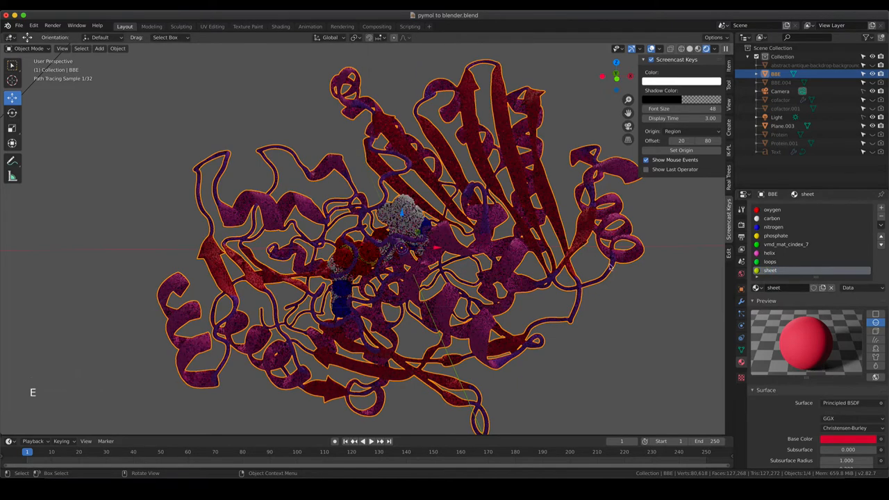
click(786, 245)
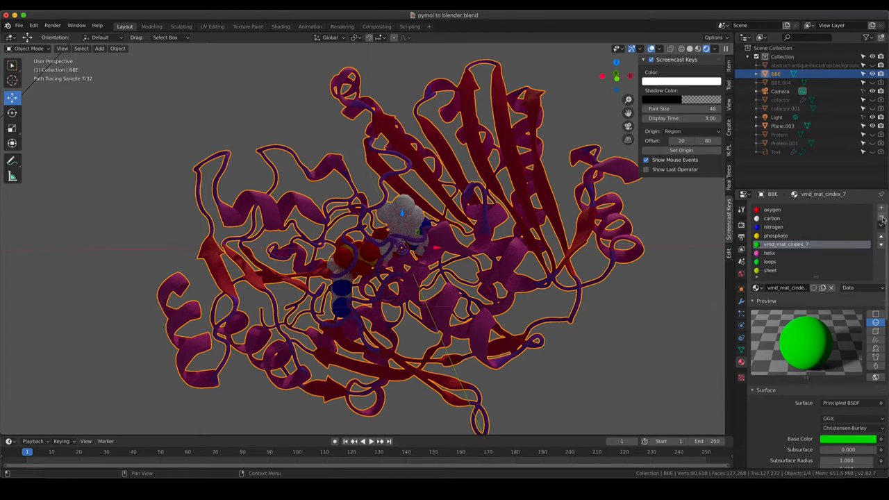
click(784, 245)
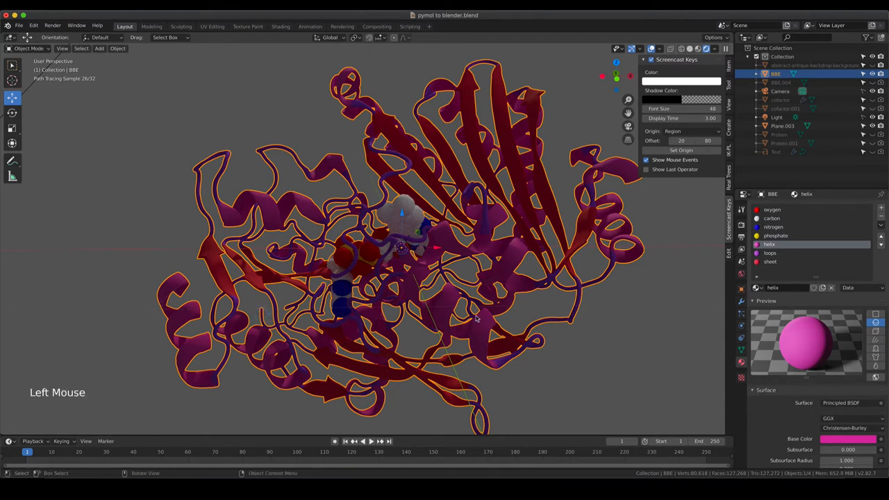
Step: In camera view, move and rotate the protein so it sits over the wooden table
scroll(down, 3)
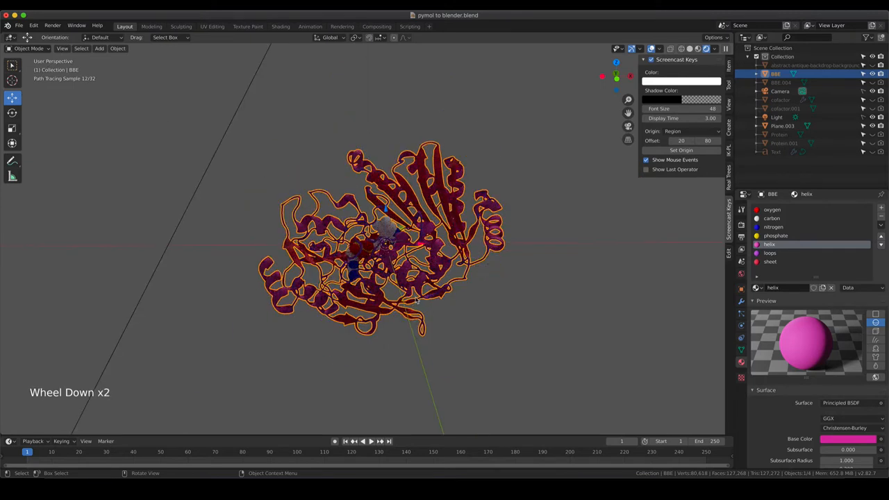
scroll(up, 3)
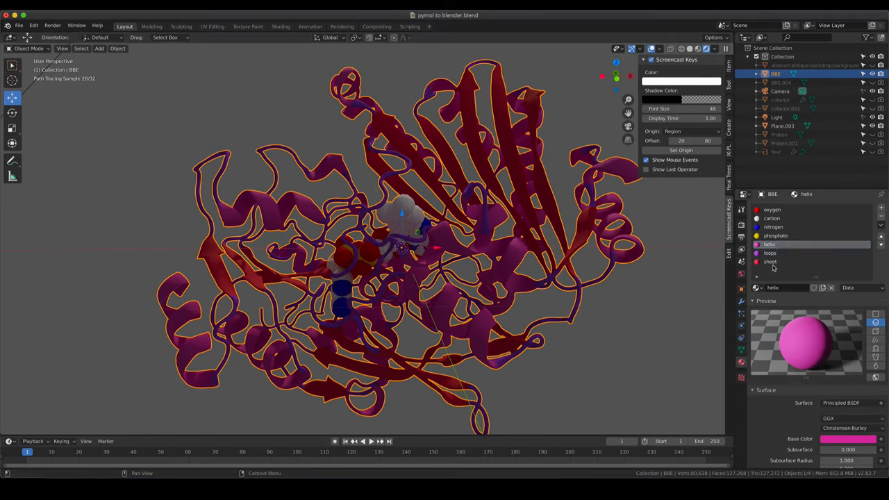
mouse_move(772, 261)
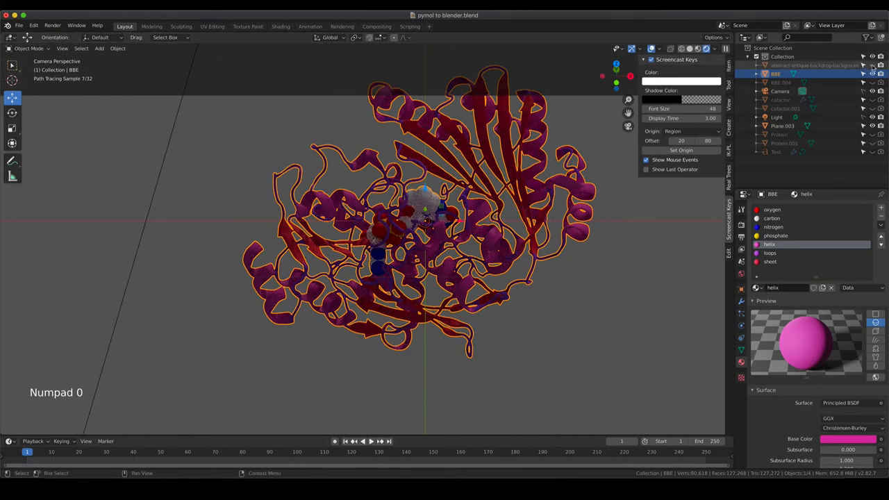
scroll(down, 3)
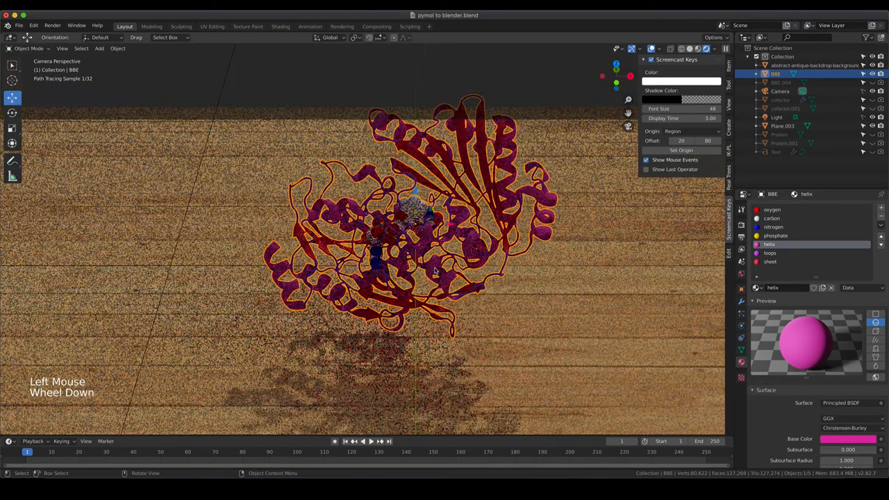
scroll(down, 3)
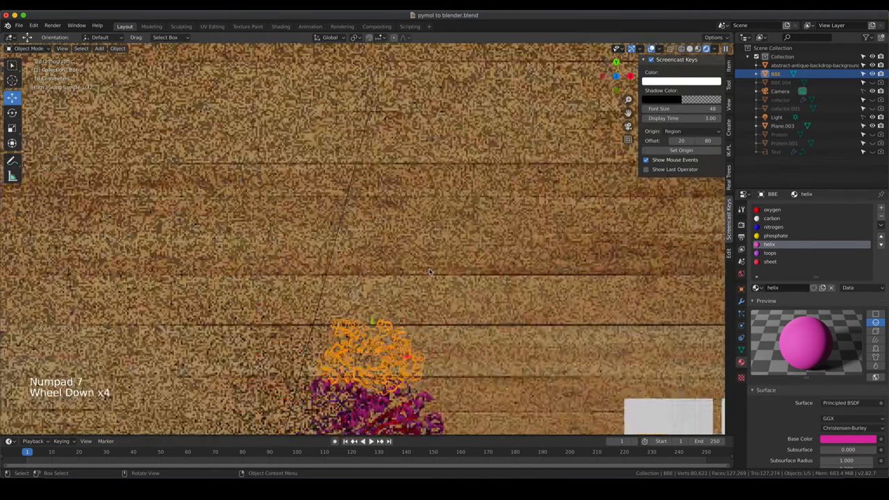
scroll(down, 3)
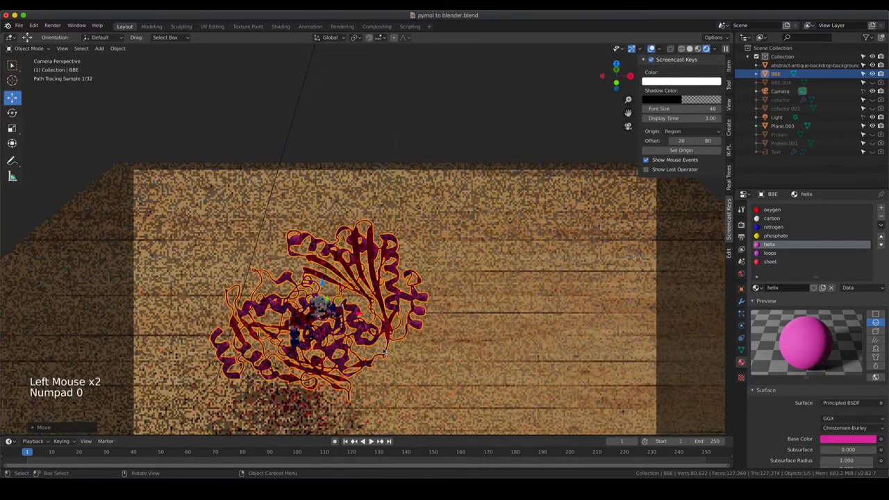
scroll(down, 3)
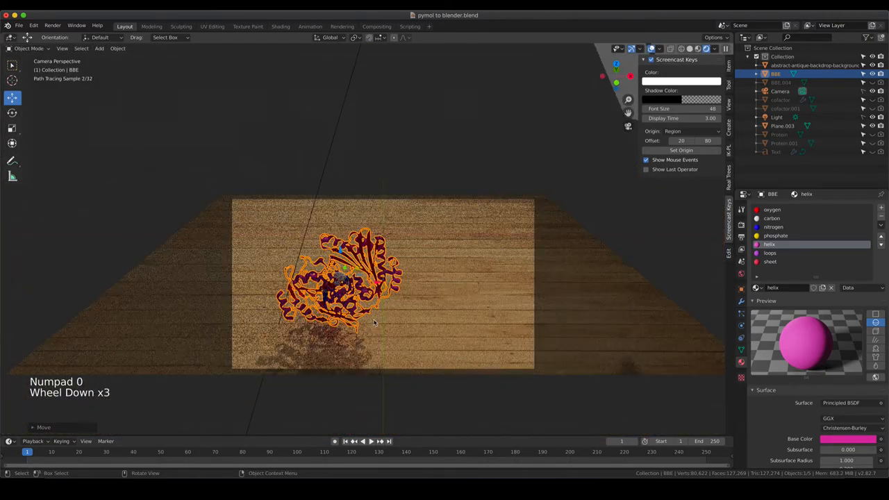
key(s)
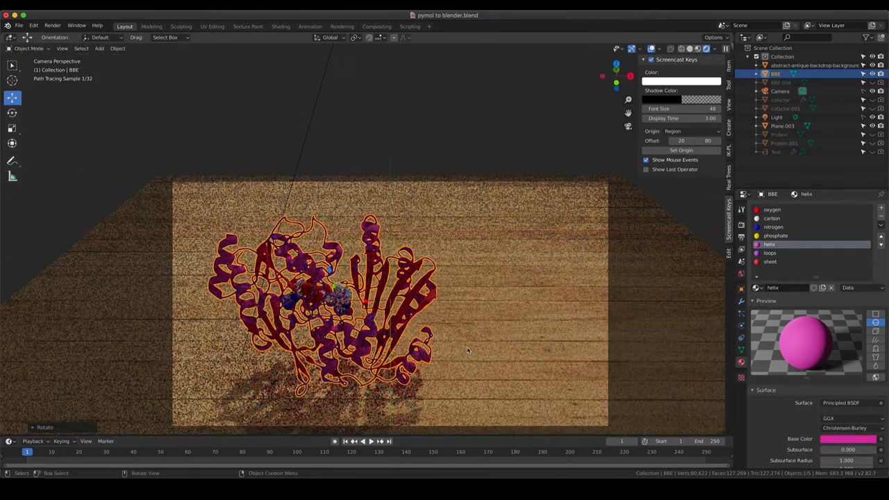
click(814, 65)
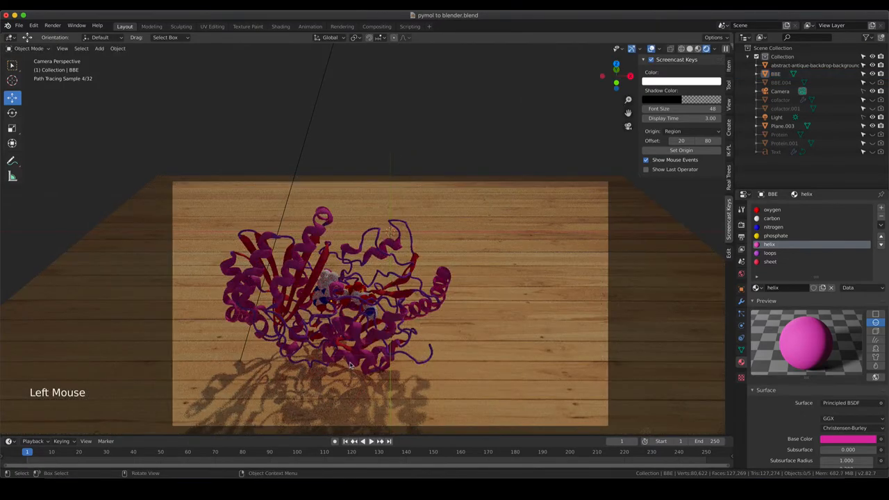
scroll(up, 3)
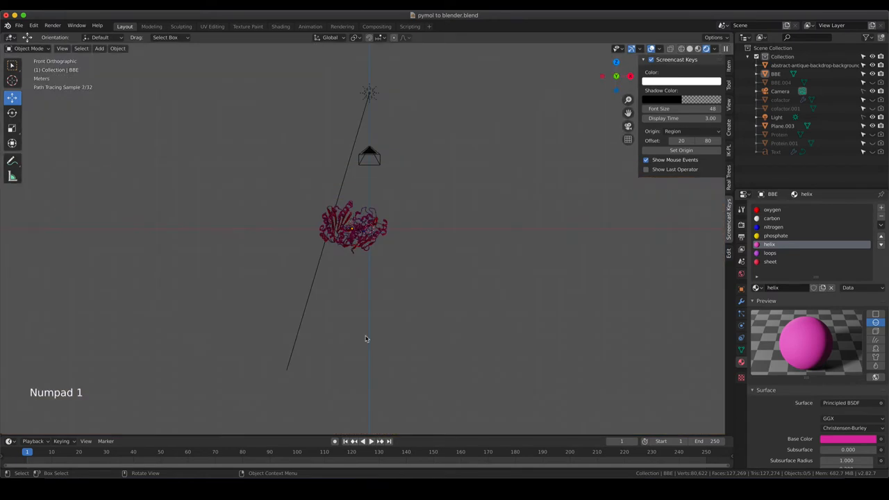
Step: From front view, lower the protein onto the tabletop, then check its shadow through the camera
scroll(up, 3)
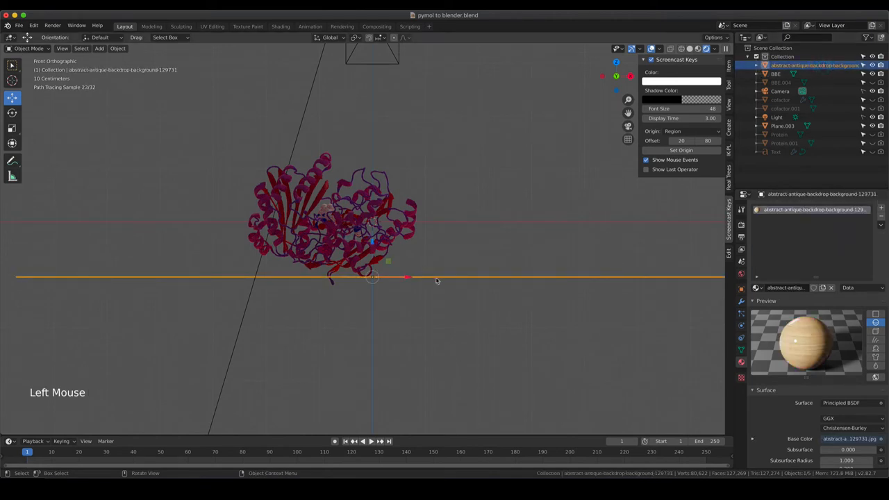
mouse_move(455, 283)
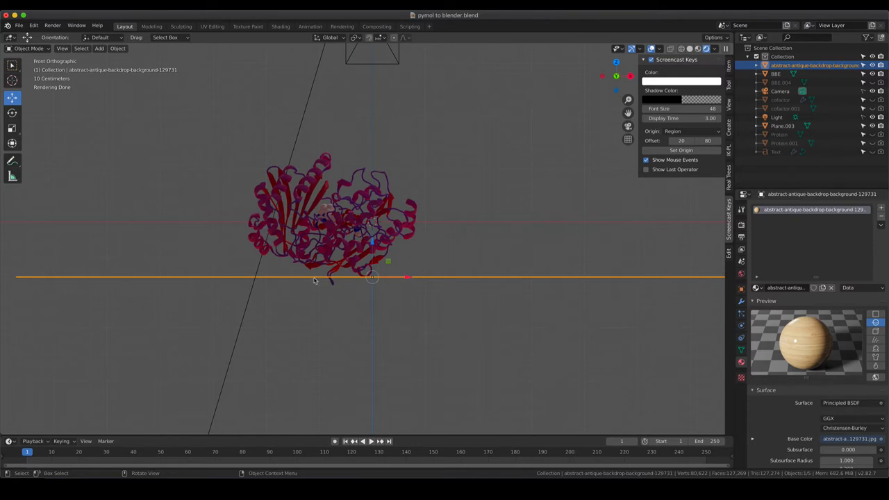
mouse_move(331, 283)
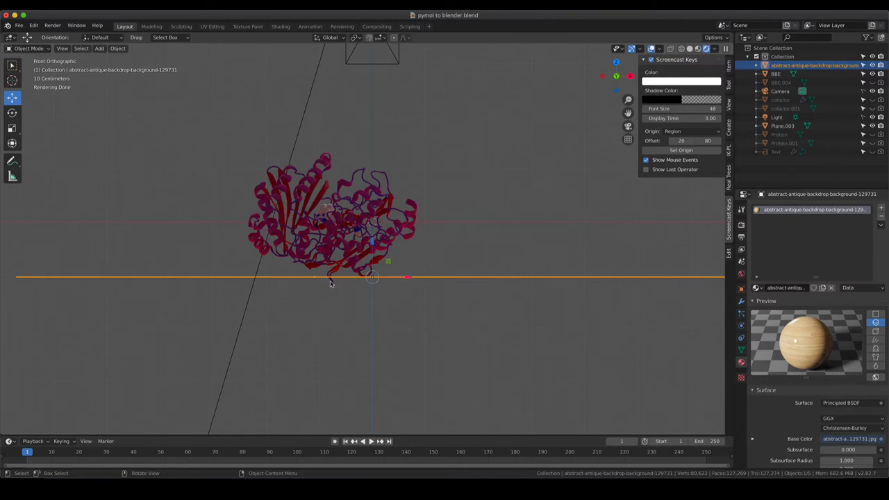
mouse_move(331, 286)
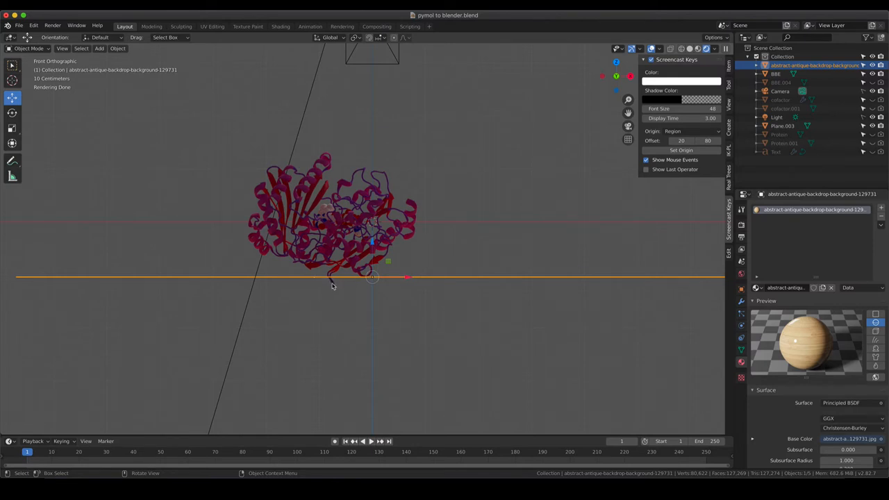
scroll(up, 3)
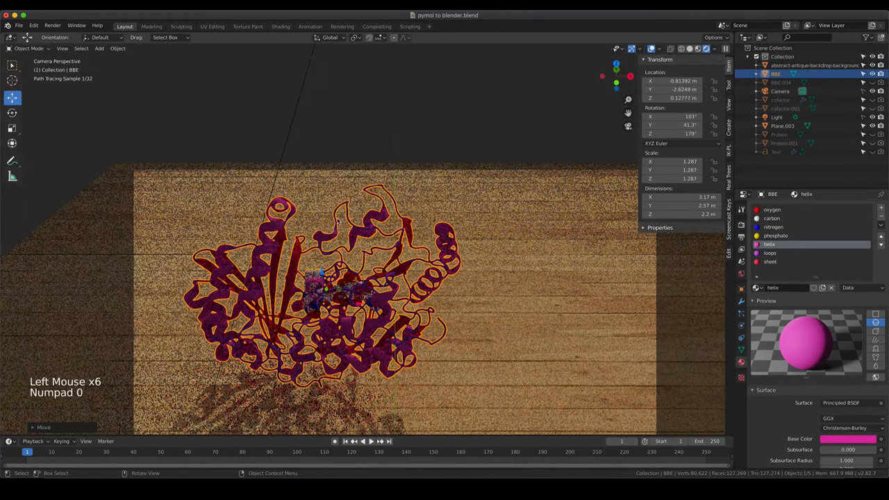
scroll(down, 3)
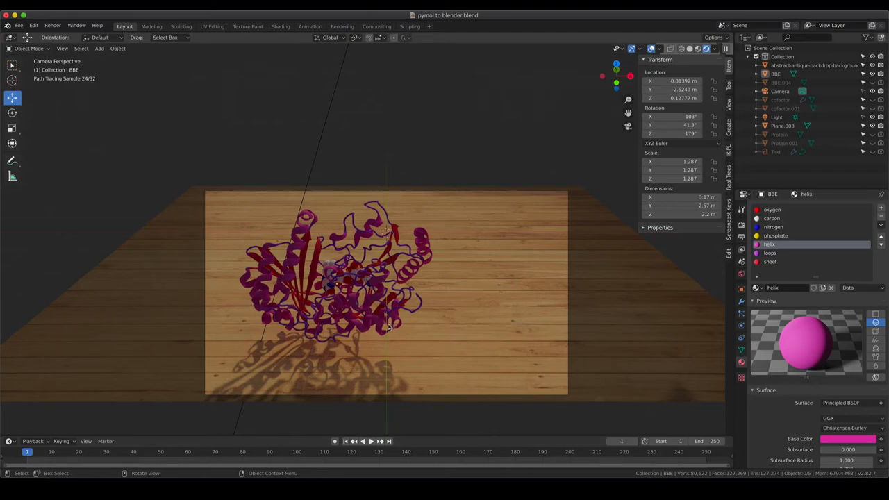
scroll(up, 3)
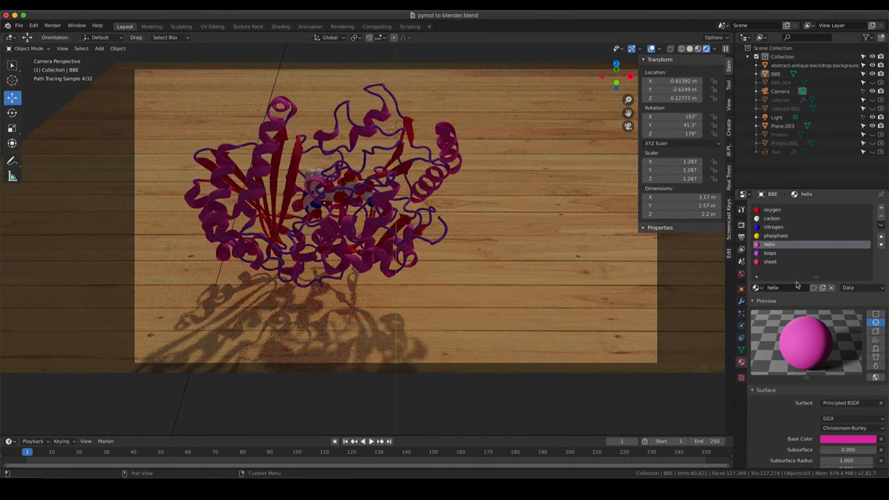
Step: Select the carbon material slot and set its Surface shader to Glass BSDF
click(772, 210)
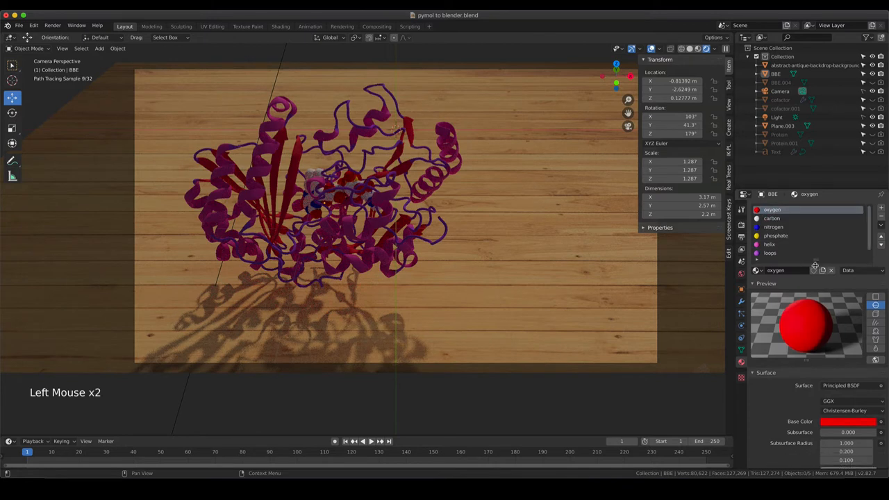
scroll(down, 3)
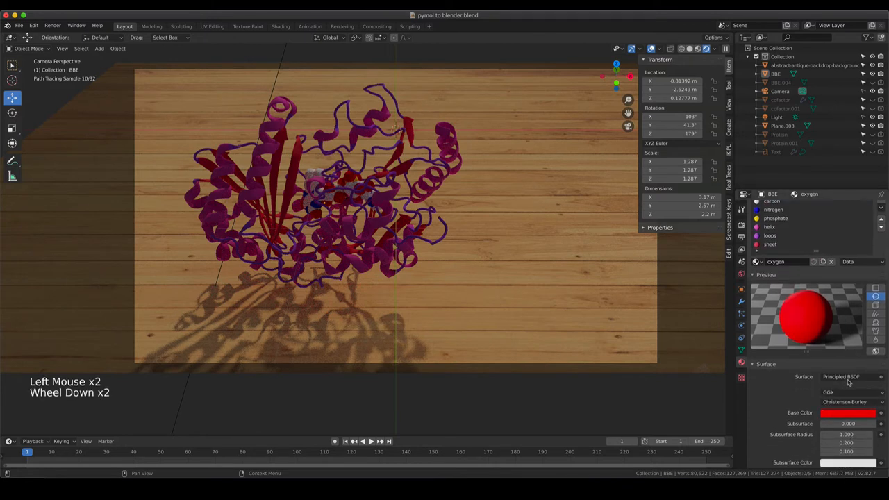
scroll(down, 3)
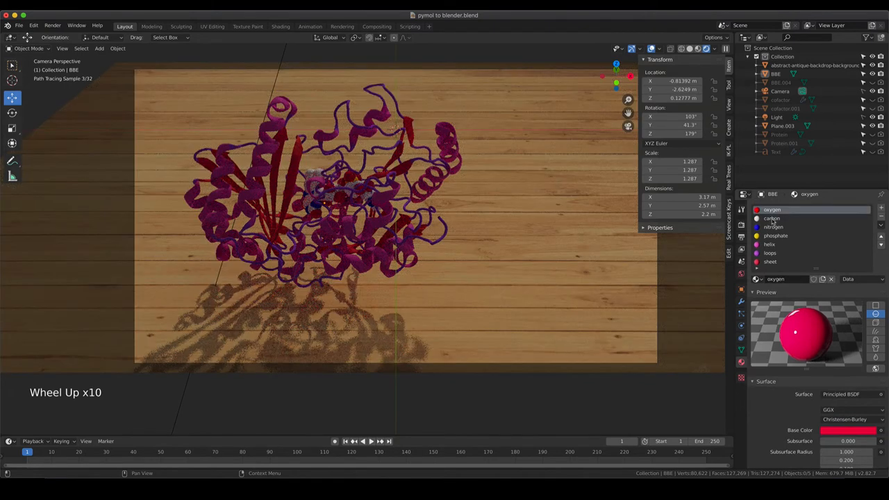
click(772, 218)
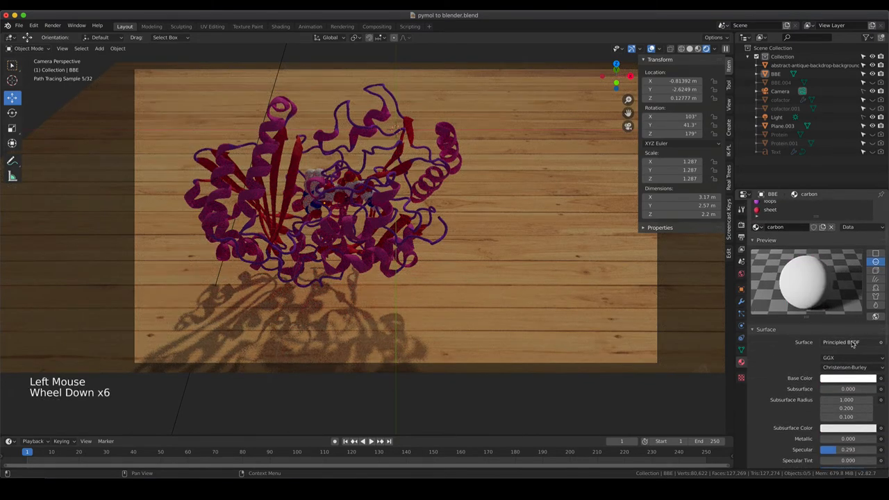
click(840, 341)
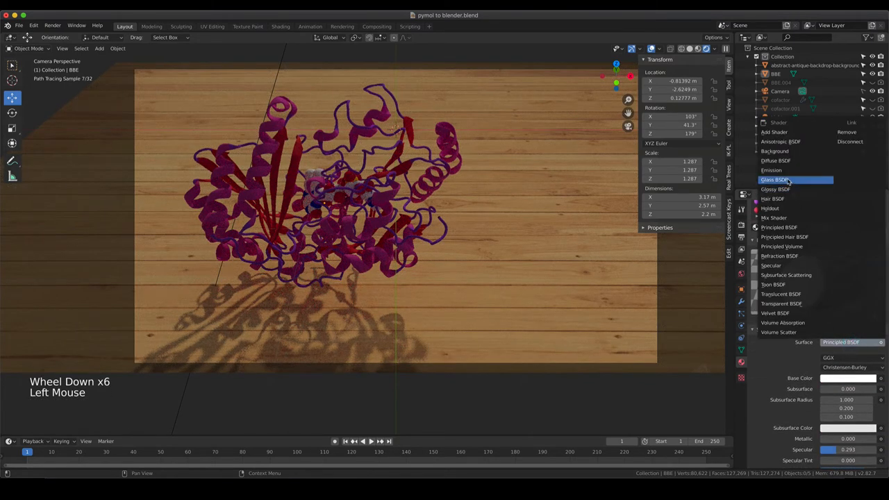
click(775, 179)
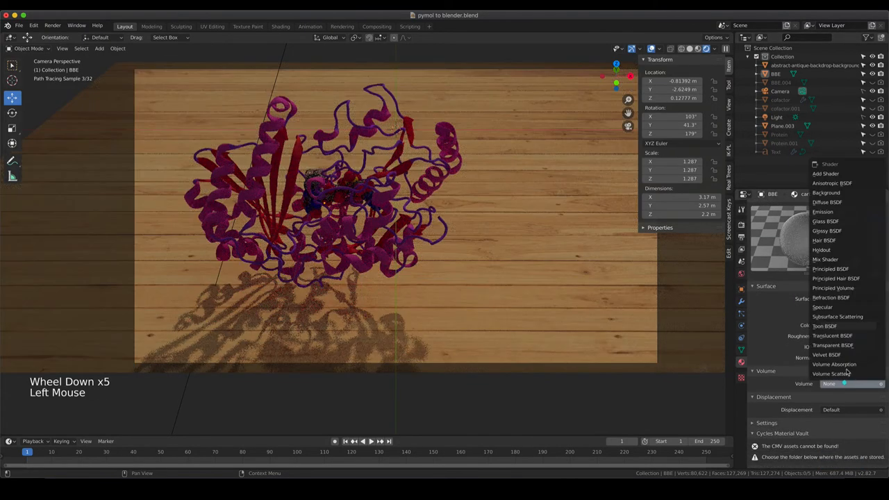
Step: Add a Volume shader to the carbon material and set it to Emission
click(825, 220)
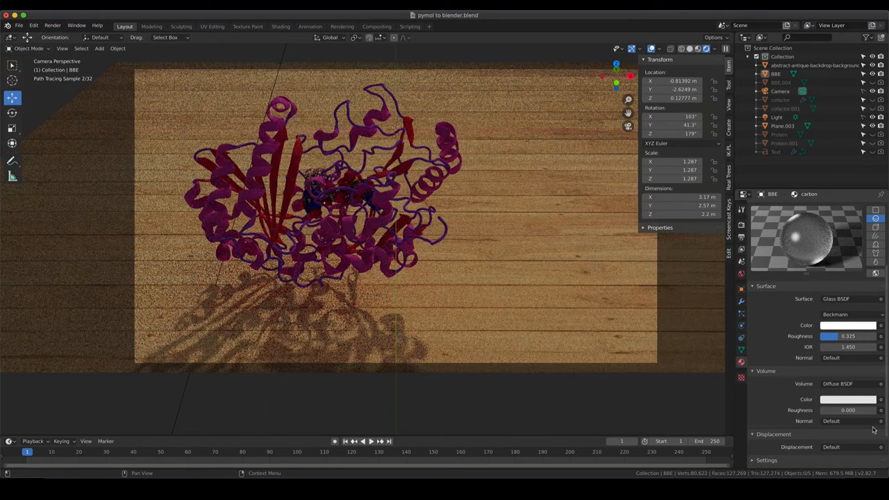
click(837, 383)
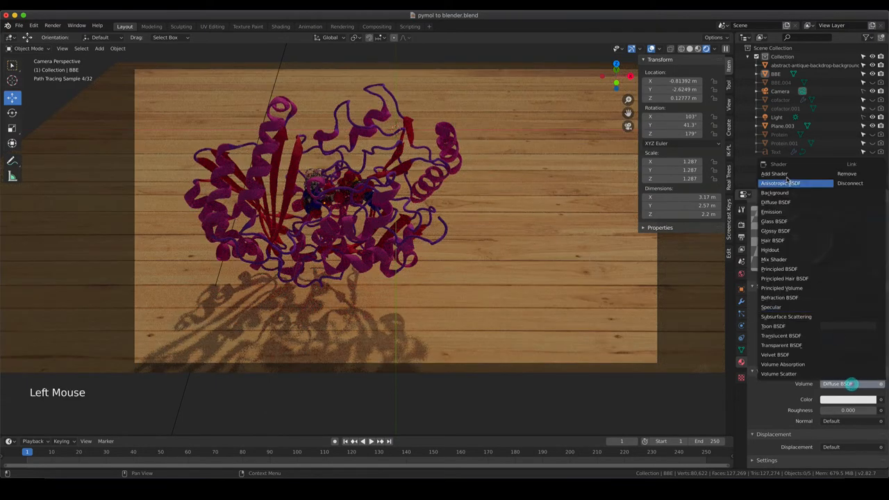
click(774, 221)
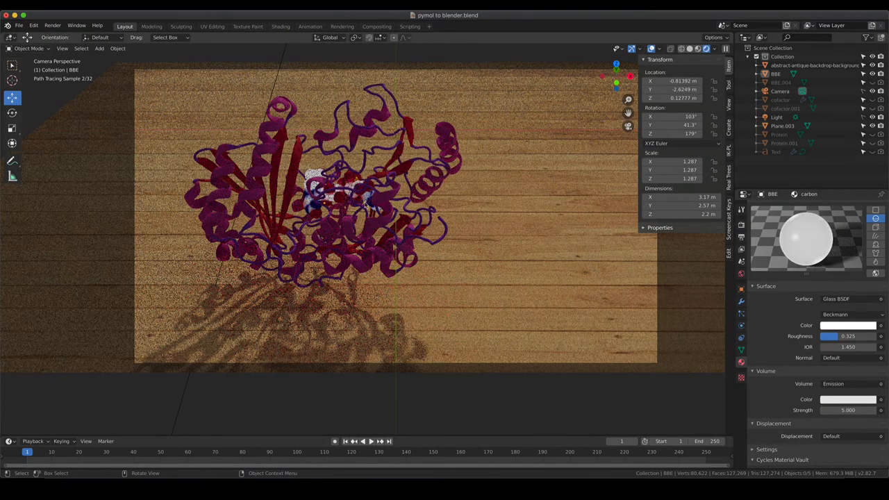
scroll(up, 3)
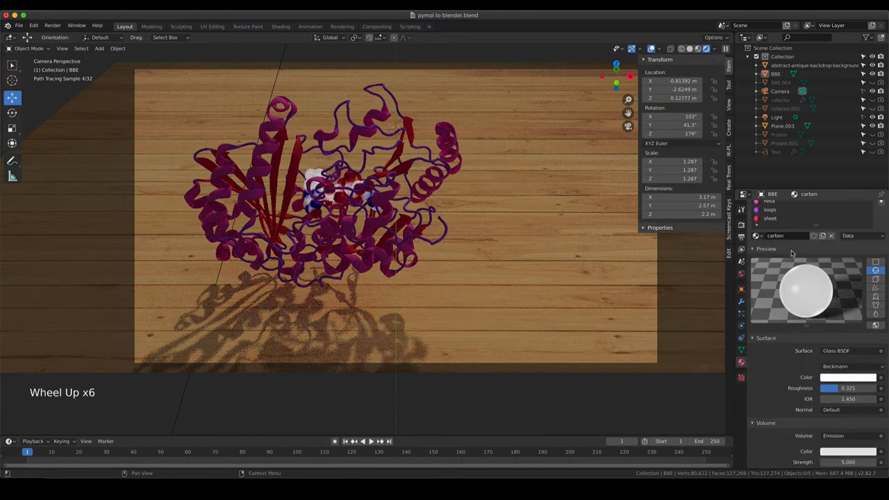
Step: Adjust the nitrogen material's Base Color to a vivid blue, then select the phosphate slot
click(772, 226)
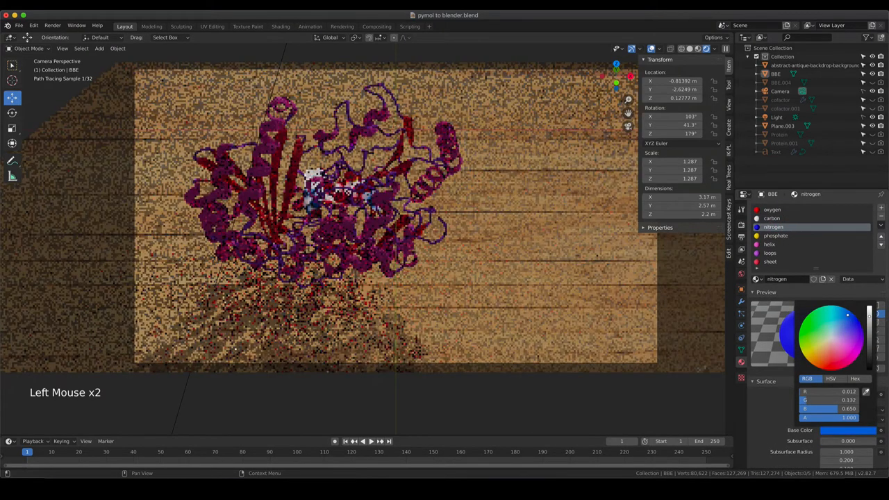
click(847, 320)
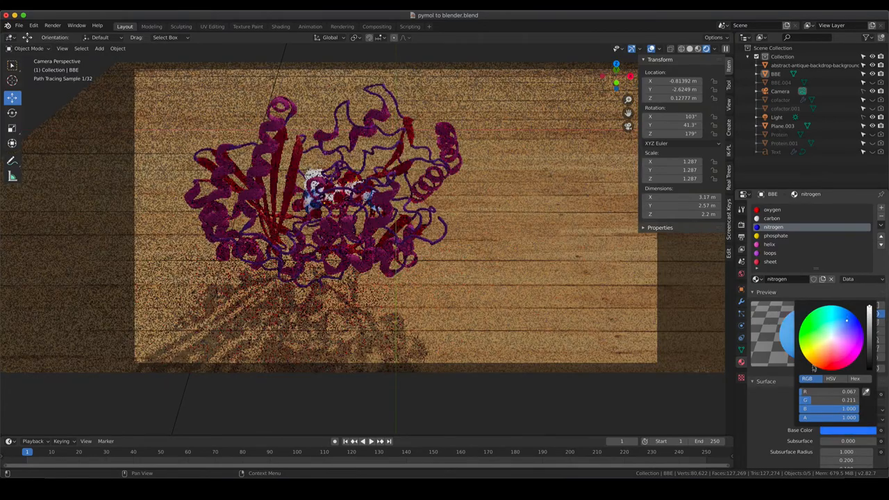
scroll(down, 3)
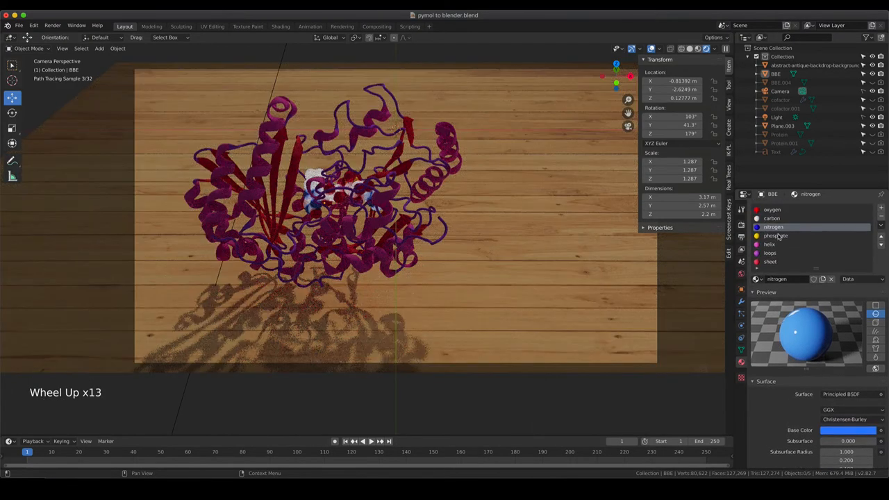
click(776, 236)
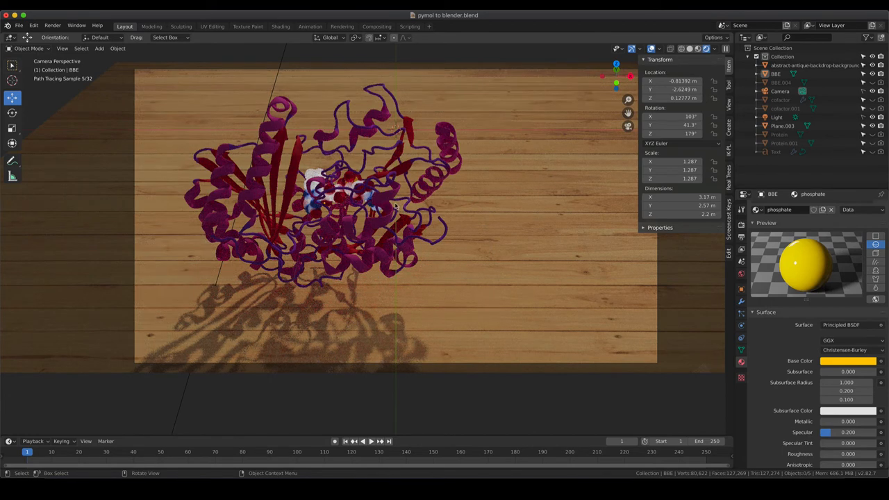
scroll(up, 3)
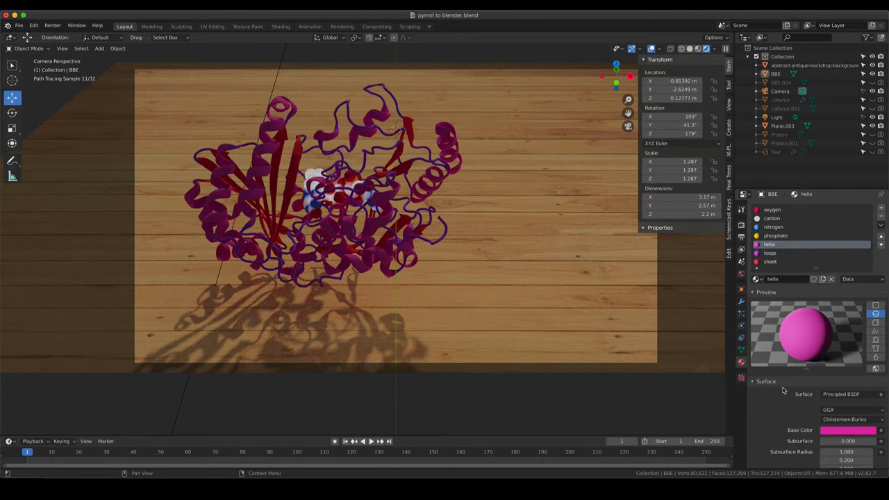
Step: Set the helix material's Base Color to dark gray
scroll(down, 3)
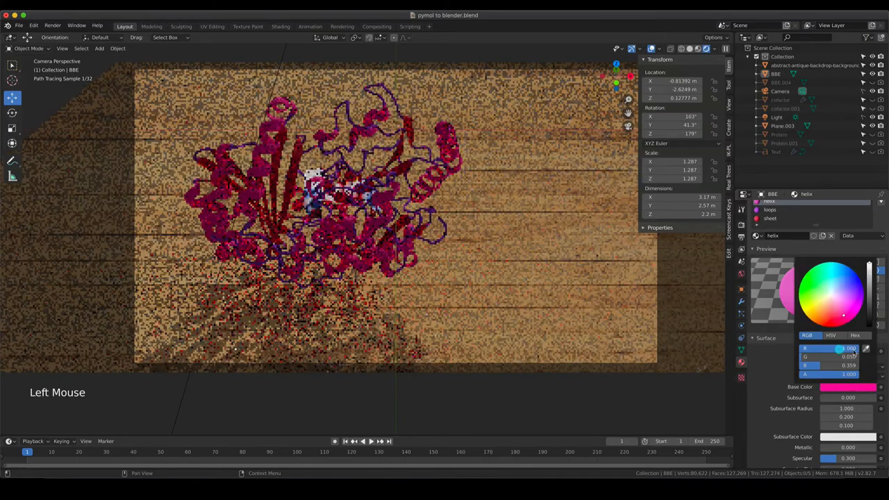
click(830, 294)
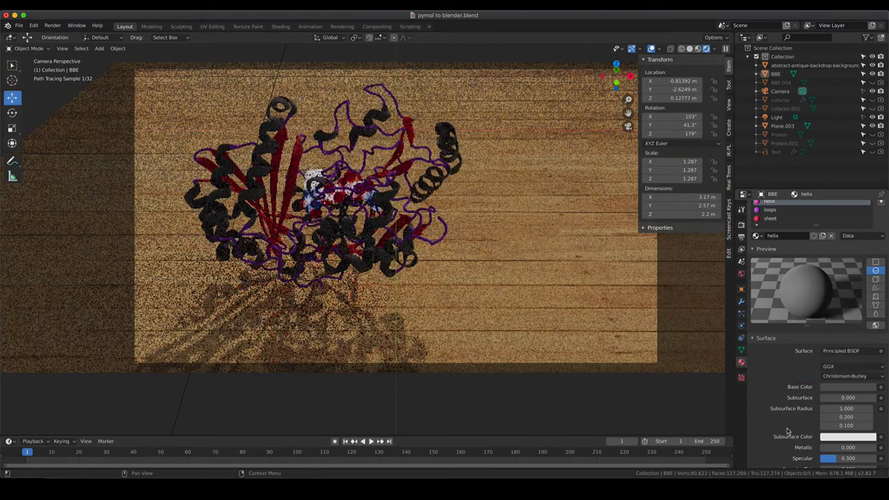
scroll(down, 3)
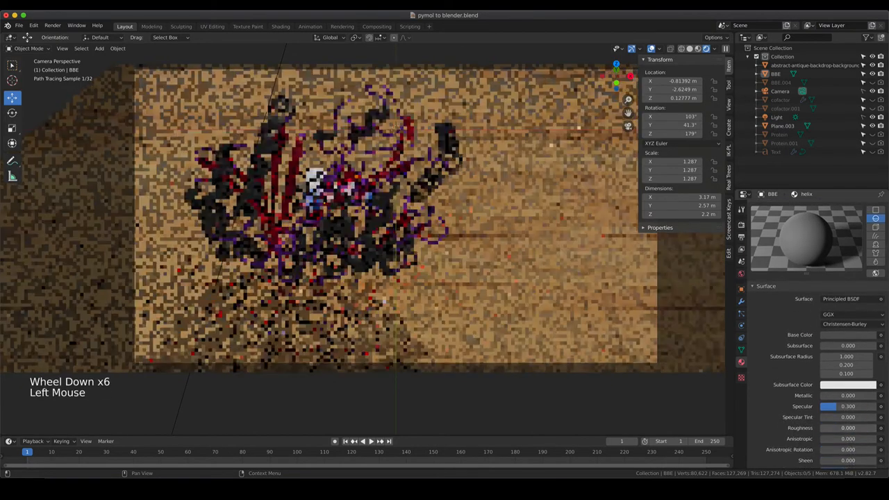
scroll(up, 3)
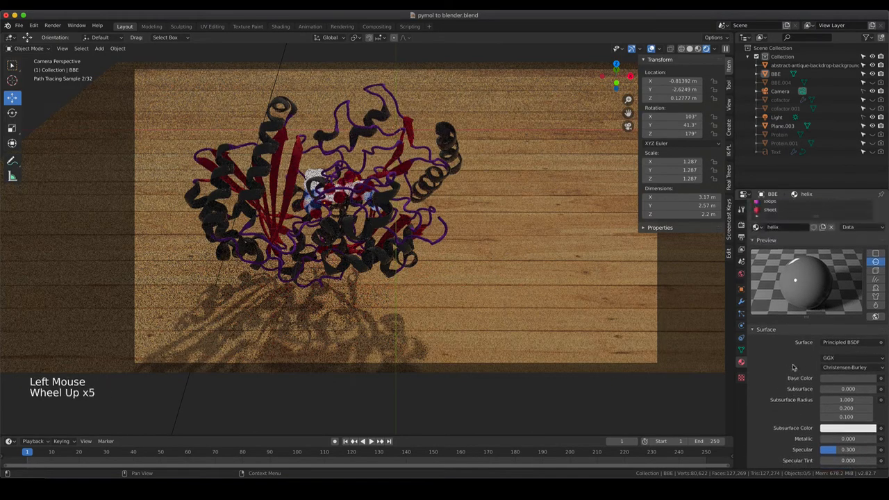
Step: Assign the dark helix material to the loops and sheet slots
click(784, 253)
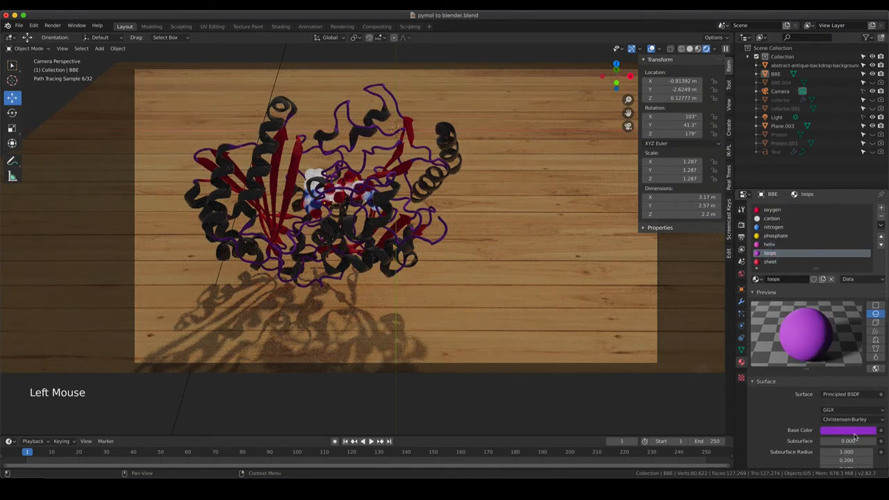
click(802, 278)
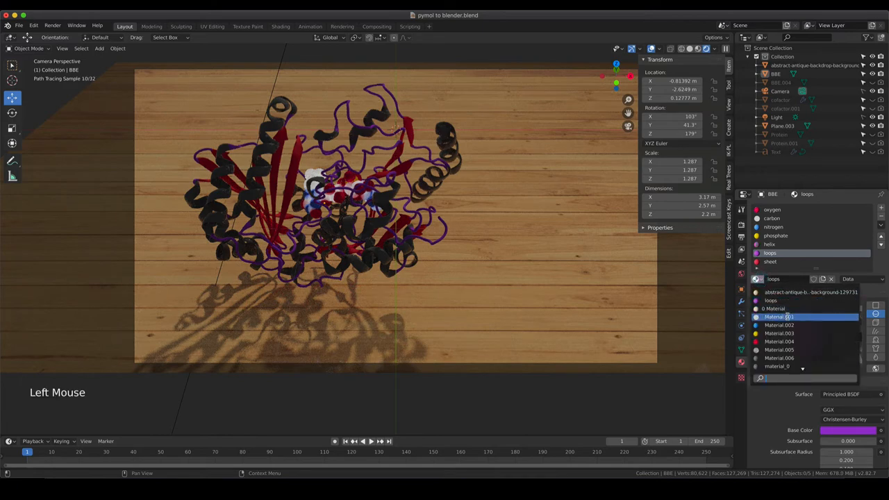
click(770, 252)
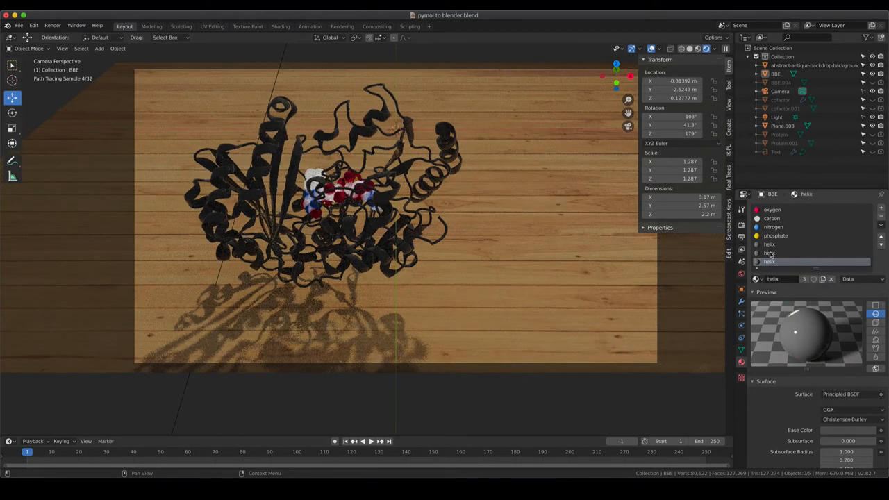
click(769, 253)
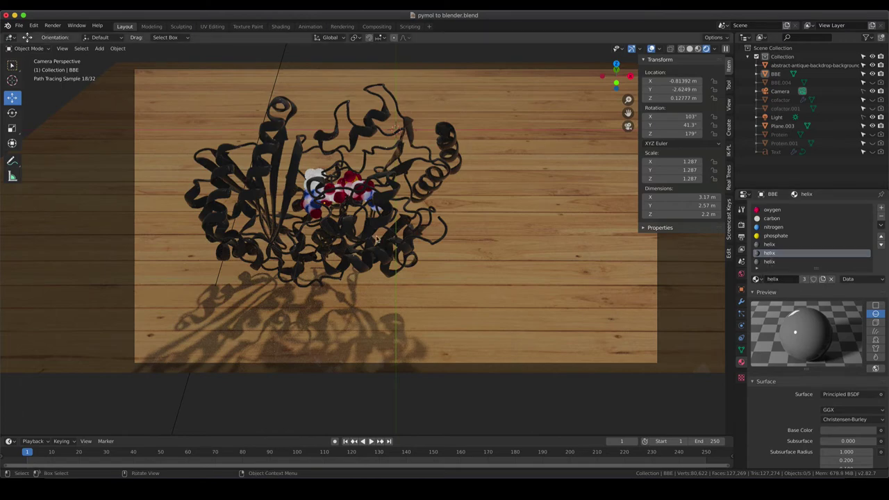
scroll(down, 3)
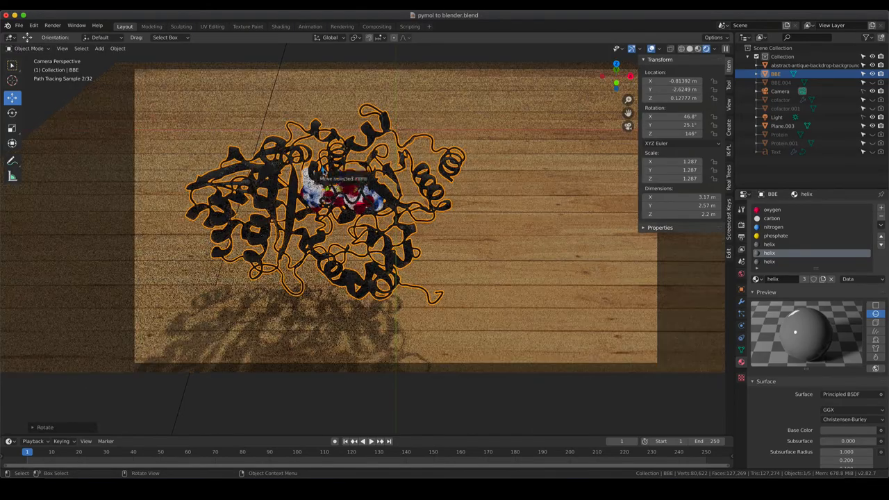
Step: Move and scale the protein so it lies flat on the wooden table, confirming its placement
key(g)
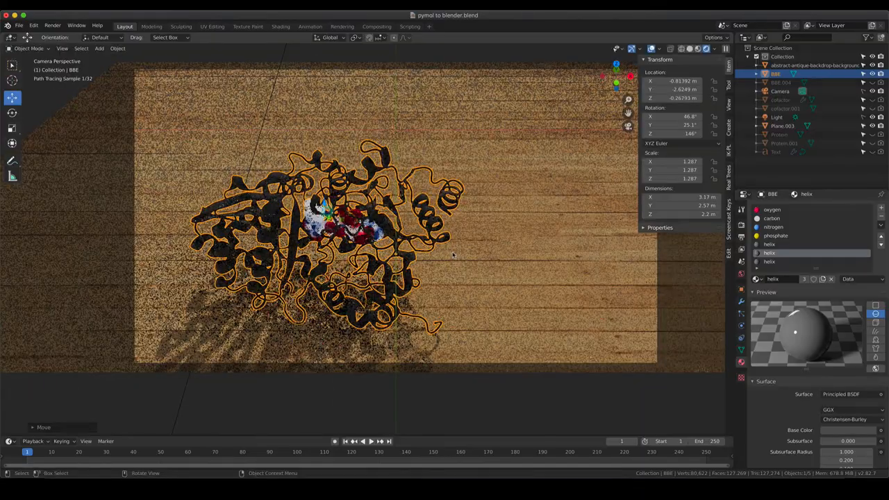
key(s)
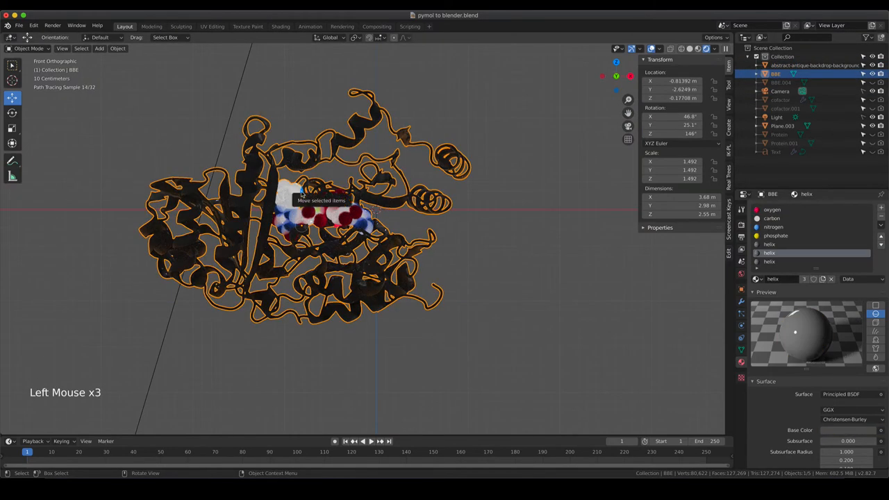
click(814, 65)
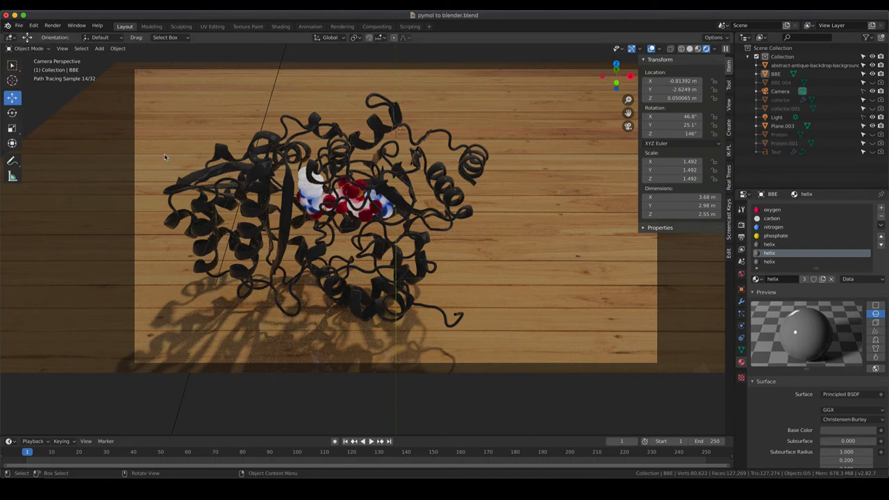
mouse_move(388, 311)
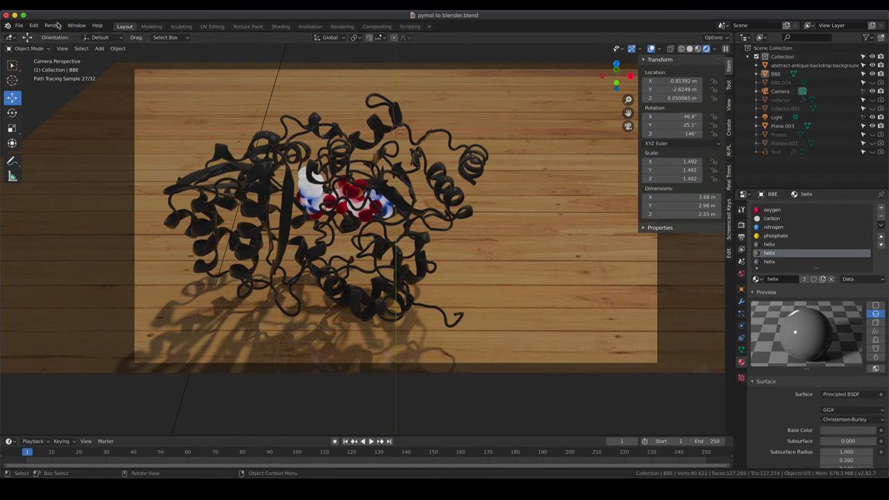
Step: Start Render Image from the Render menu to produce the final shot
click(53, 25)
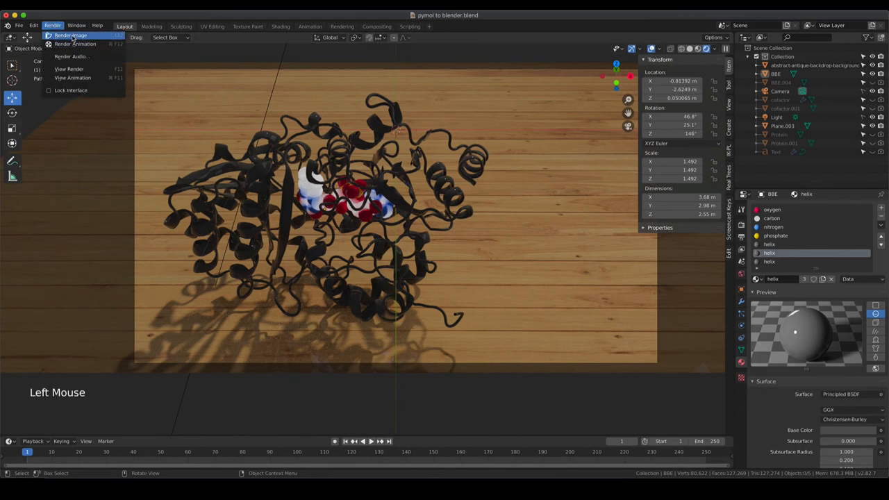
mouse_move(75, 43)
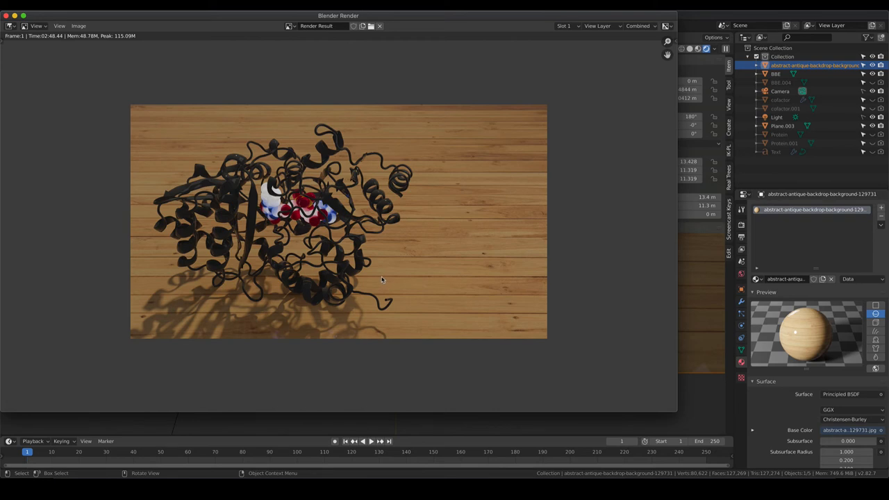
mouse_move(375, 270)
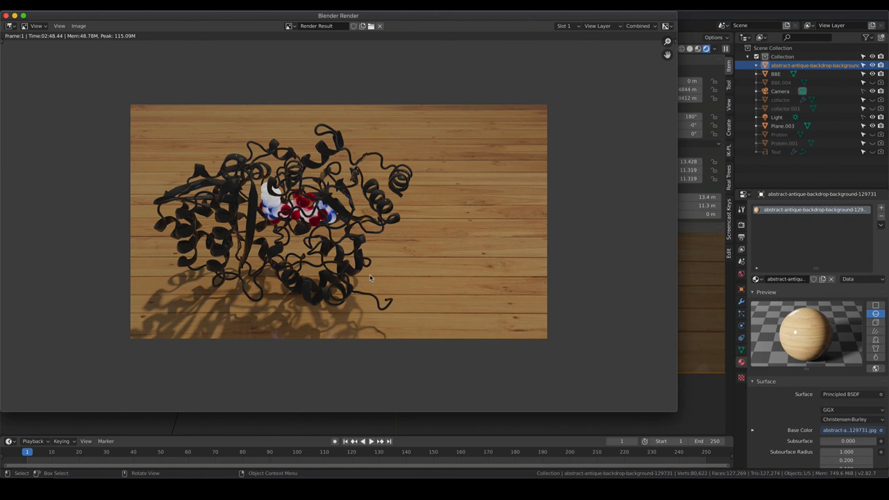
mouse_move(85, 138)
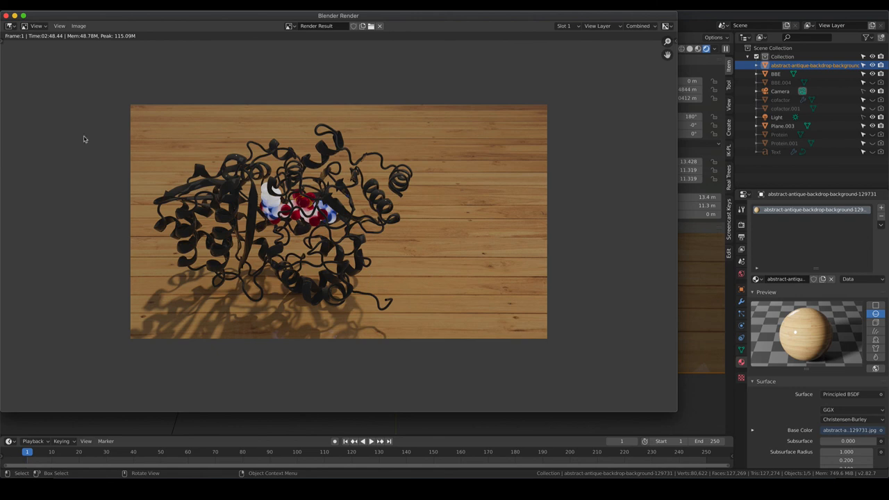